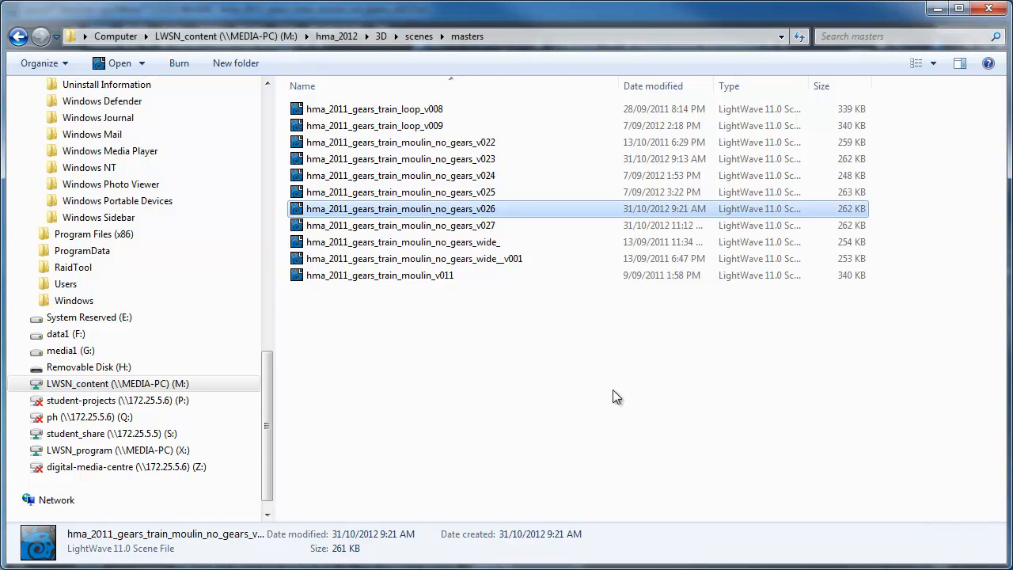
# Browse to X:\node_batch_files on LWSN_program, listing the three computer batch files
pyautogui.click(117, 384)
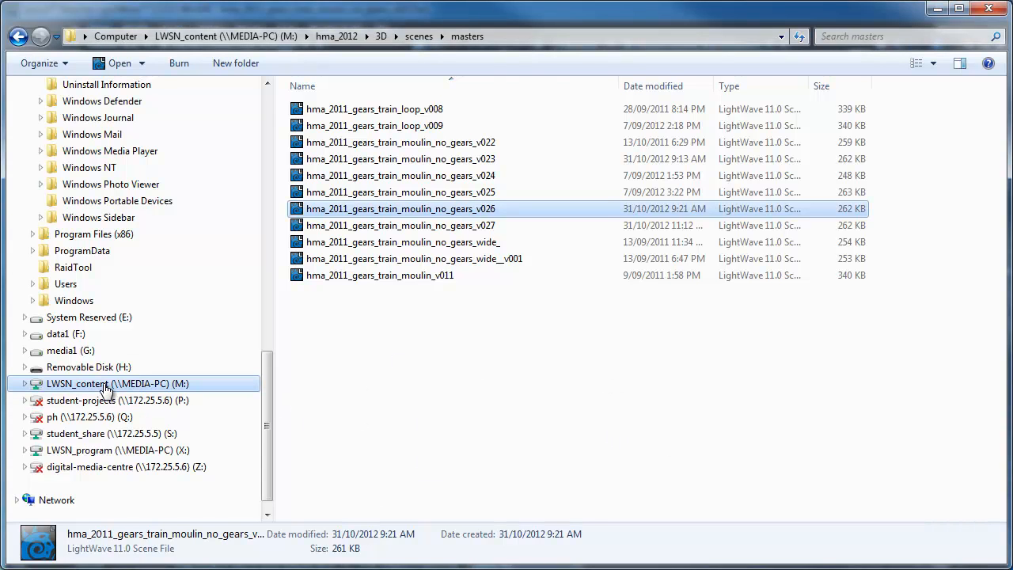
pyautogui.moveTo(113, 395)
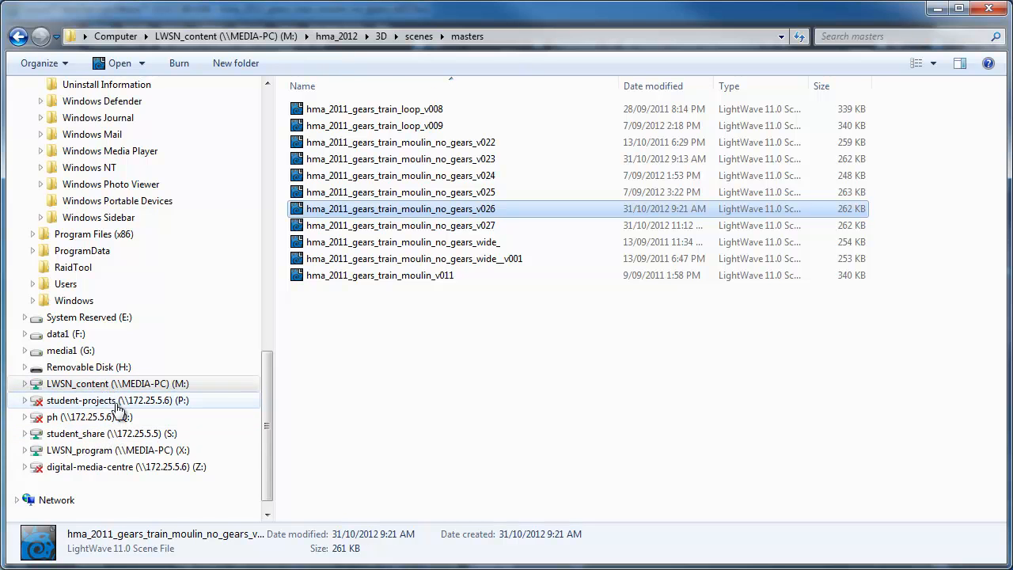
pyautogui.click(111, 449)
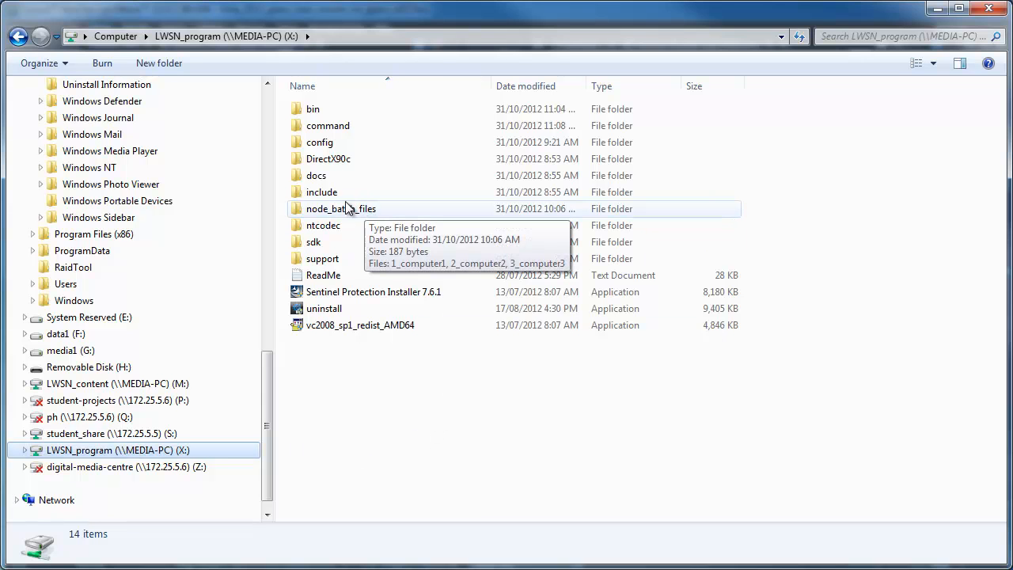
pyautogui.moveTo(404, 441)
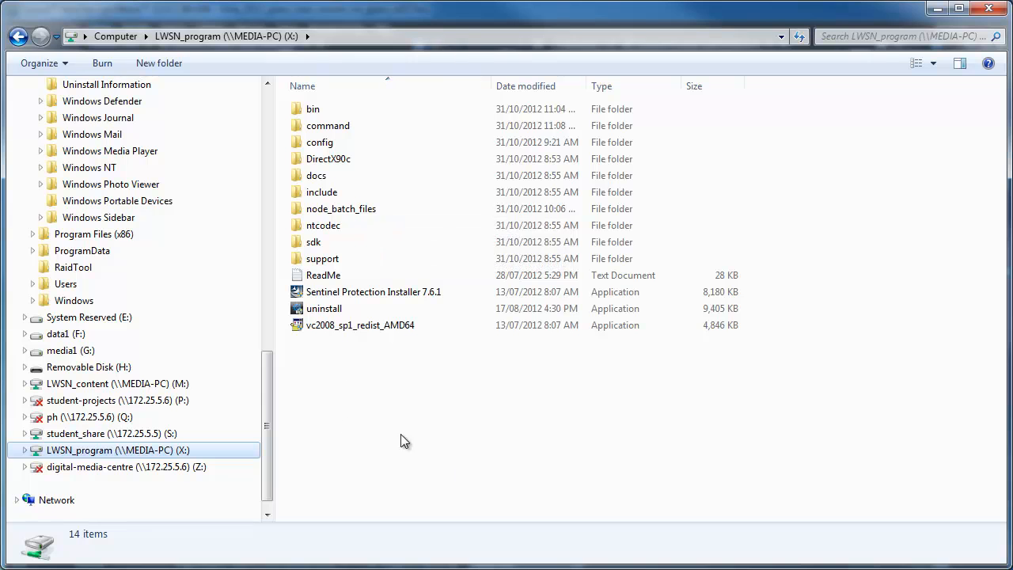
pyautogui.moveTo(423, 350)
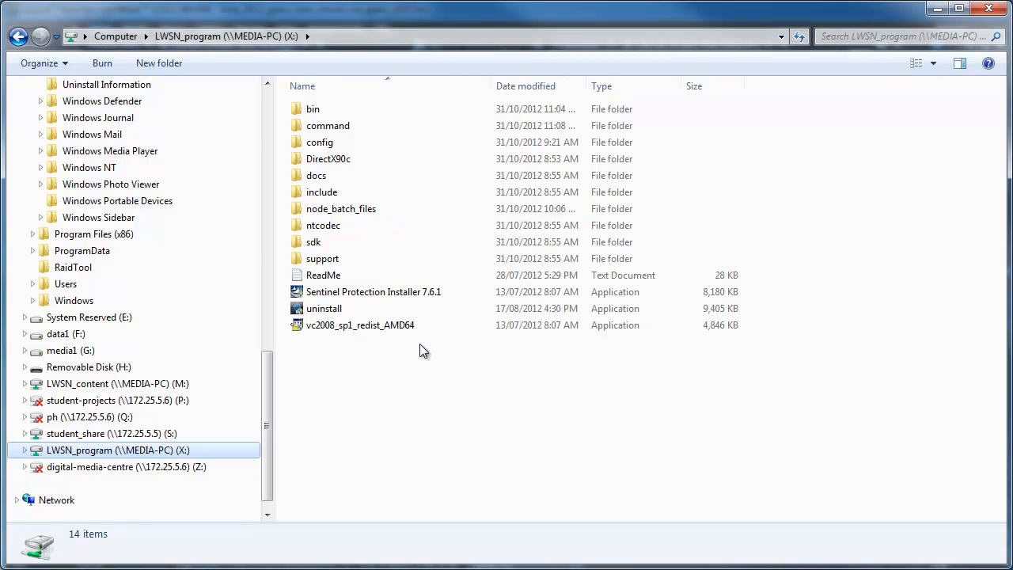
pyautogui.moveTo(340, 208)
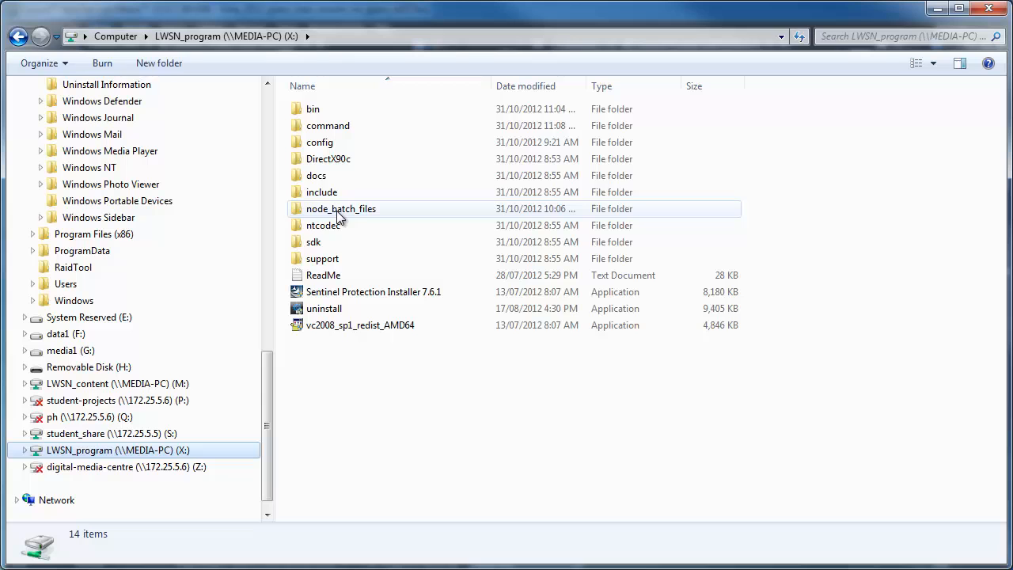
pyautogui.moveTo(331, 220)
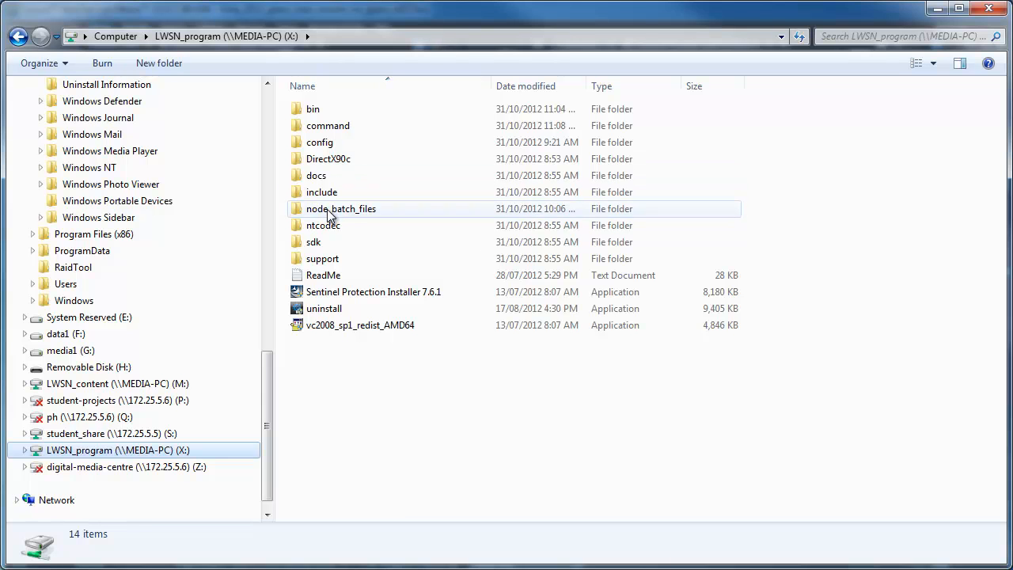
pyautogui.doubleClick(341, 208)
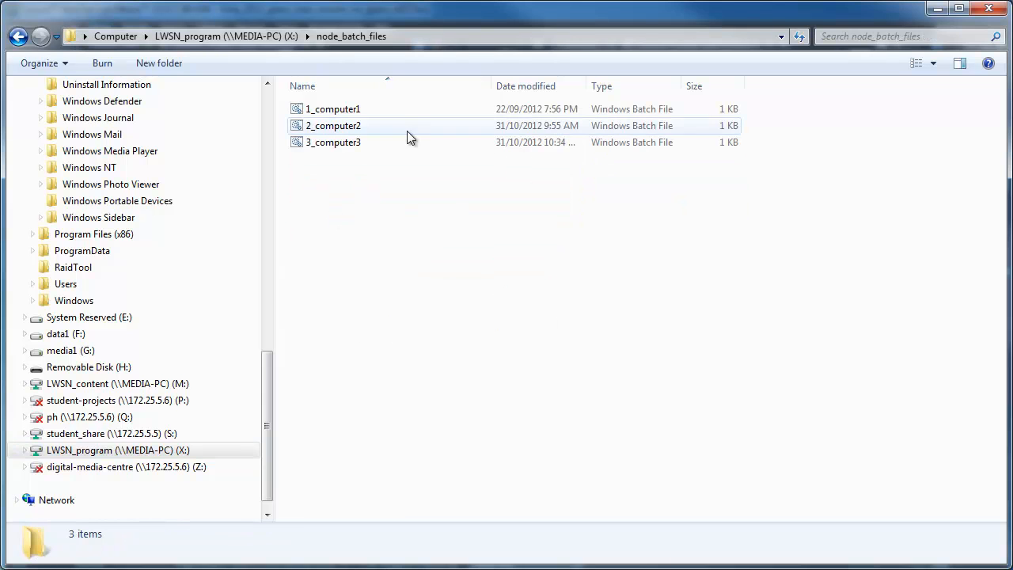
pyautogui.moveTo(363, 205)
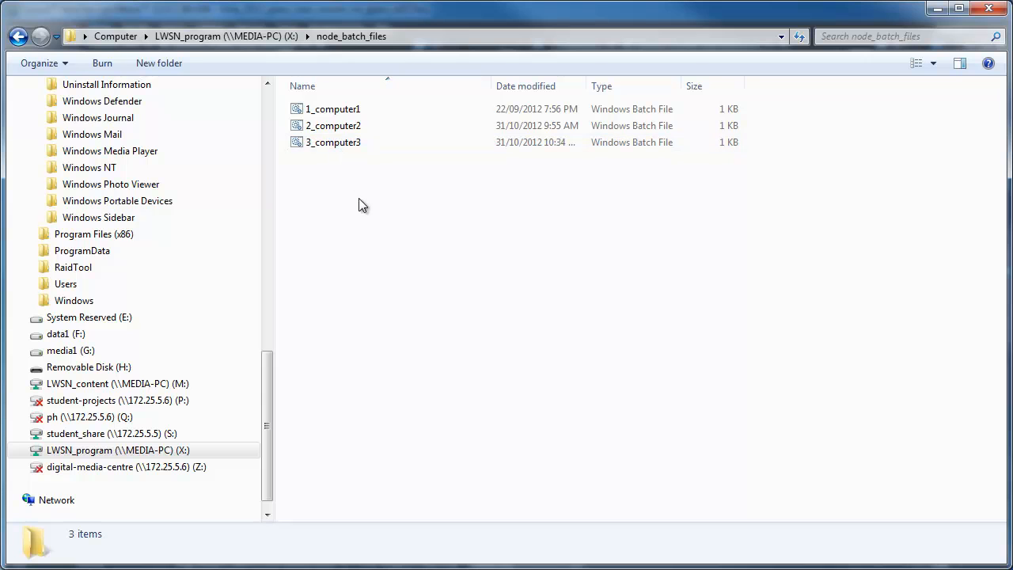
pyautogui.moveTo(289, 278)
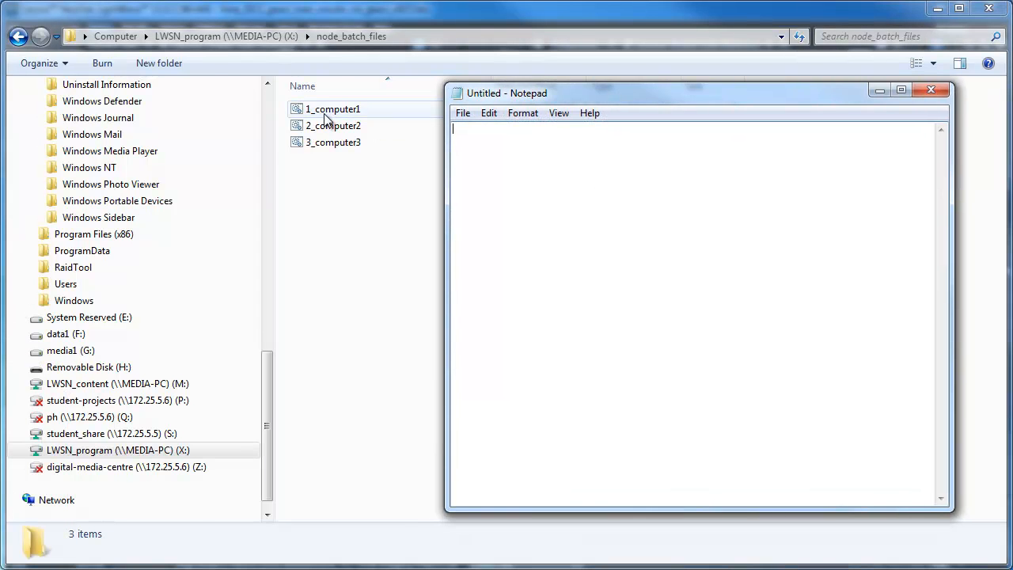
# View 1_computer1's lwsn.exe command (job1, ack1) in Notepad and check lwsn.exe in bin
pyautogui.doubleClick(333, 109)
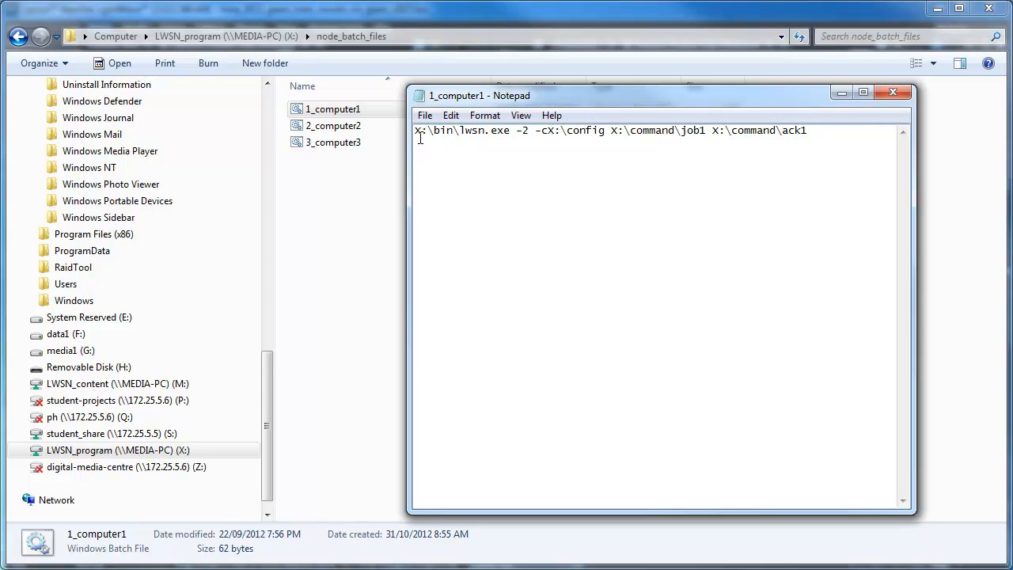
pyautogui.moveTo(430, 136)
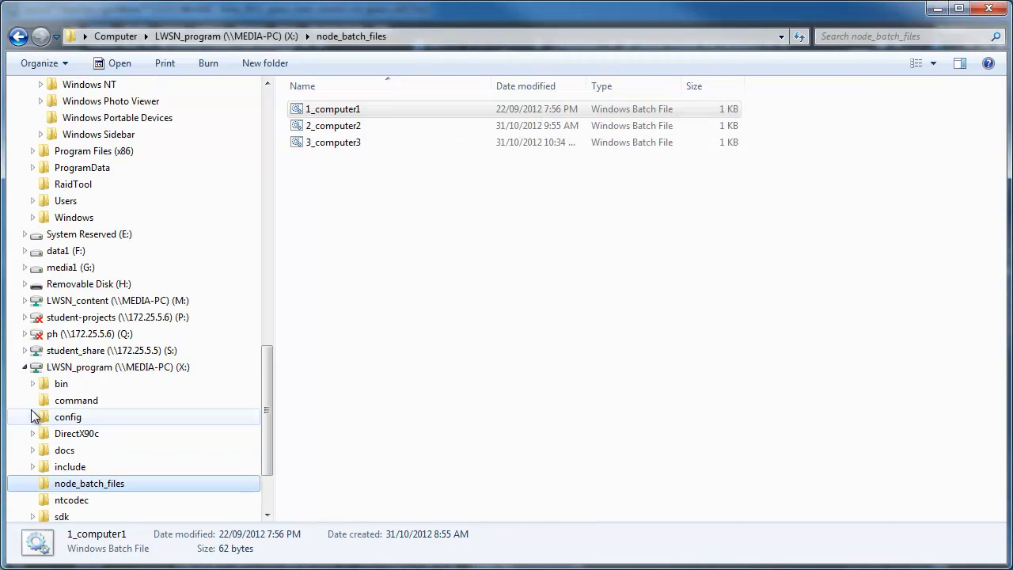
pyautogui.click(61, 383)
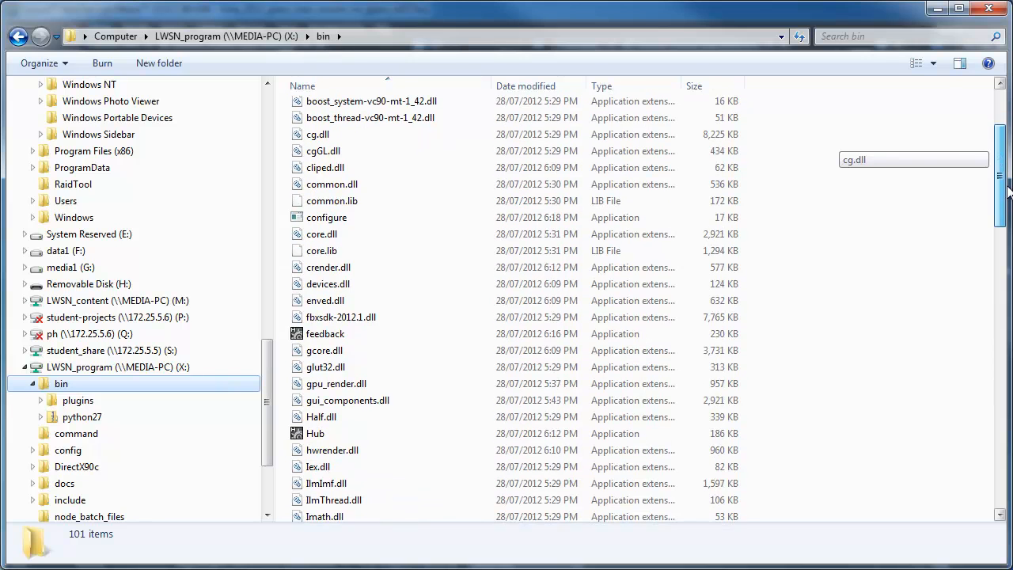
pyautogui.scroll(-3)
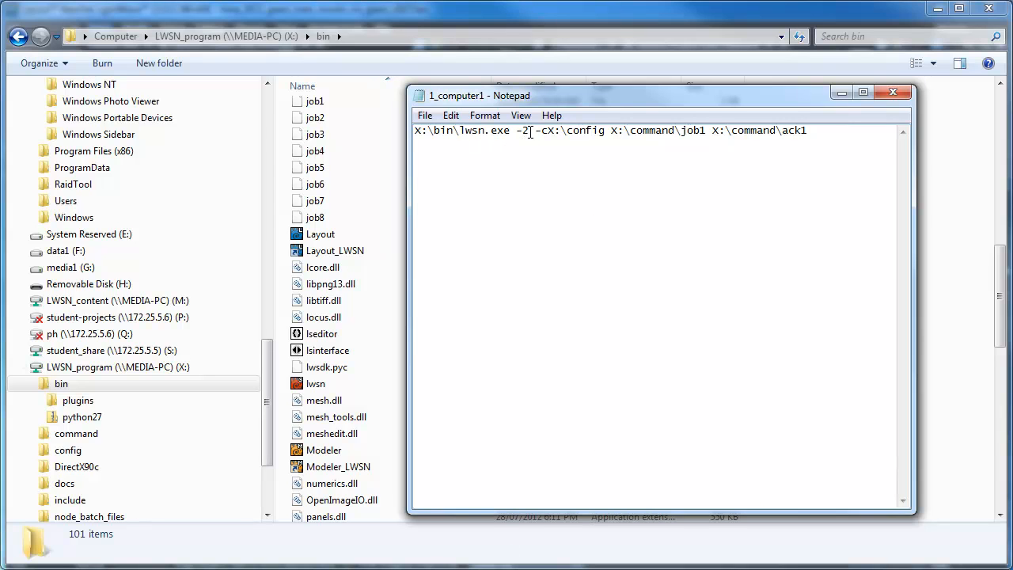
pyautogui.press('Backspace')
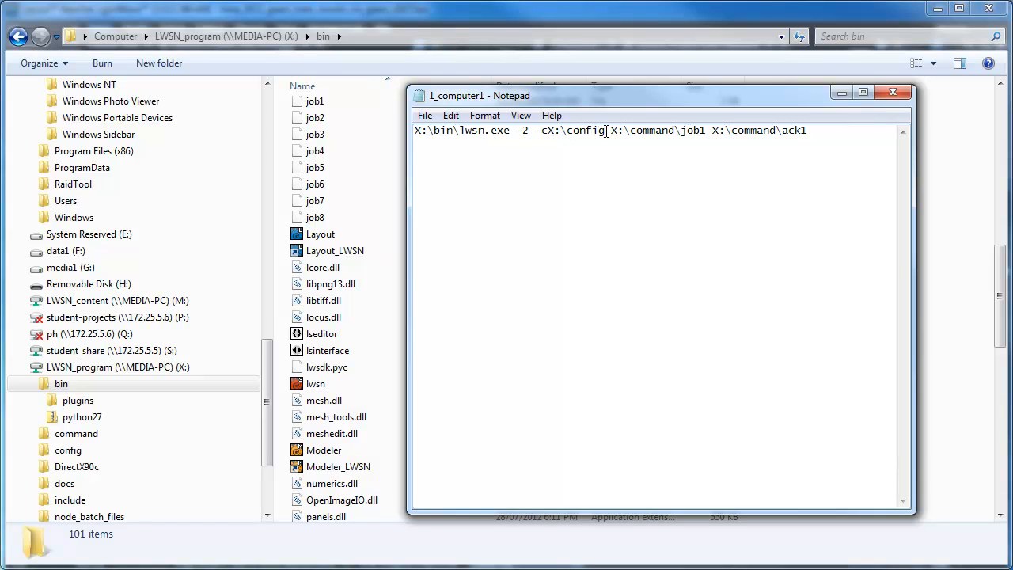
pyautogui.click(61, 383)
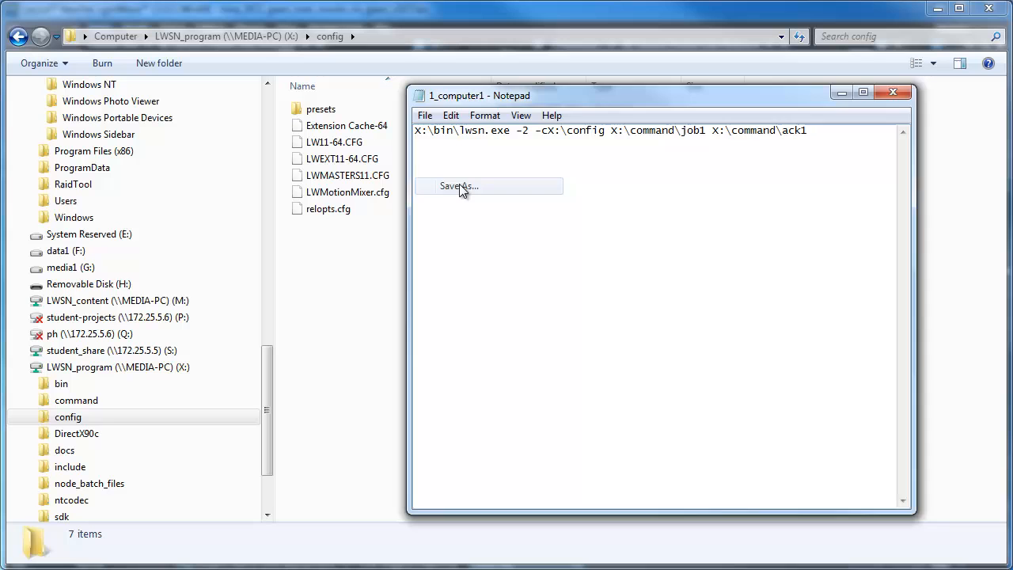
# Save the edited batch file as 4_computer4.bat in node_batch_files, using job4 and ack4
pyautogui.click(458, 186)
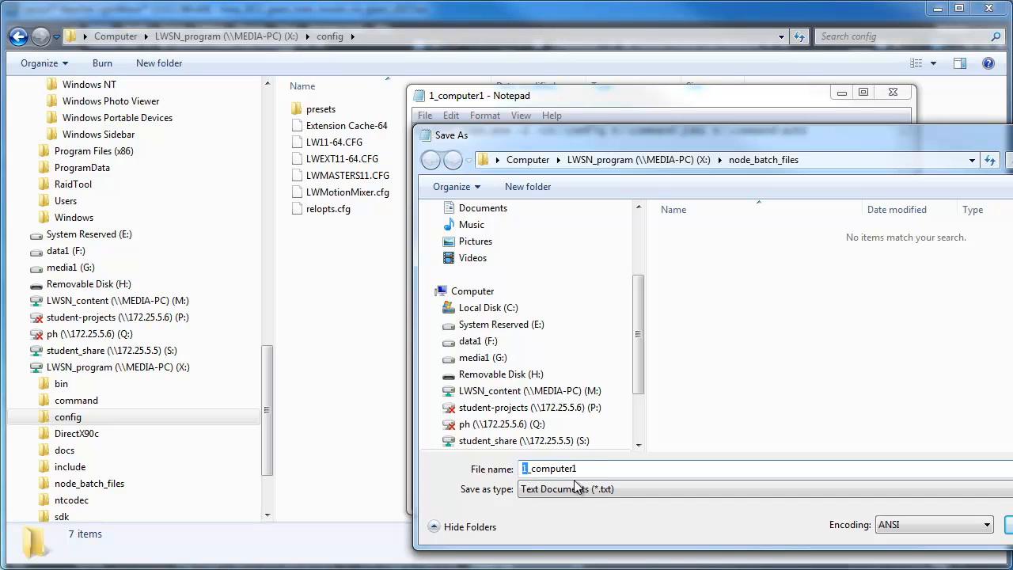
pyautogui.write('4_computer')
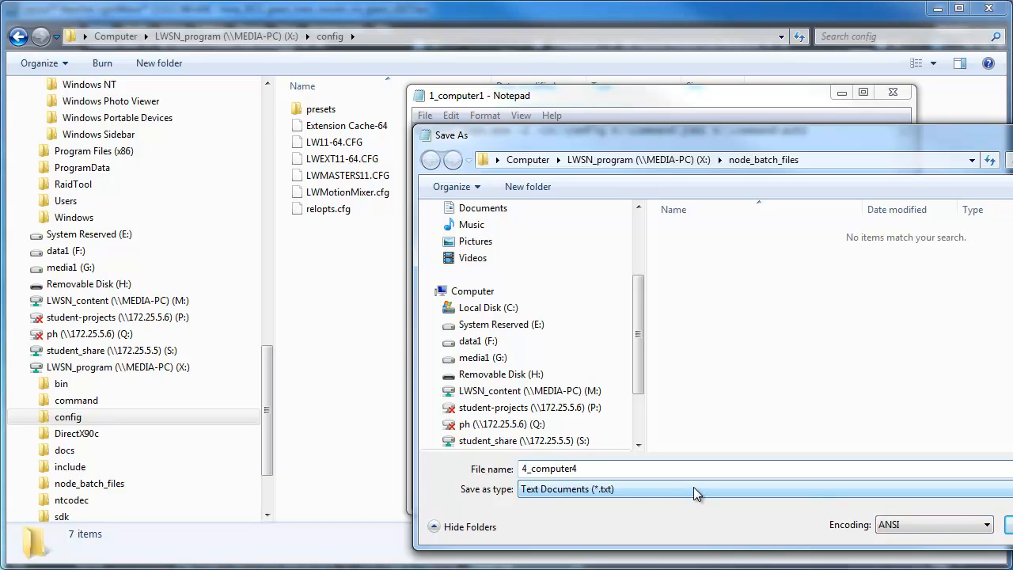
pyautogui.write('.bat')
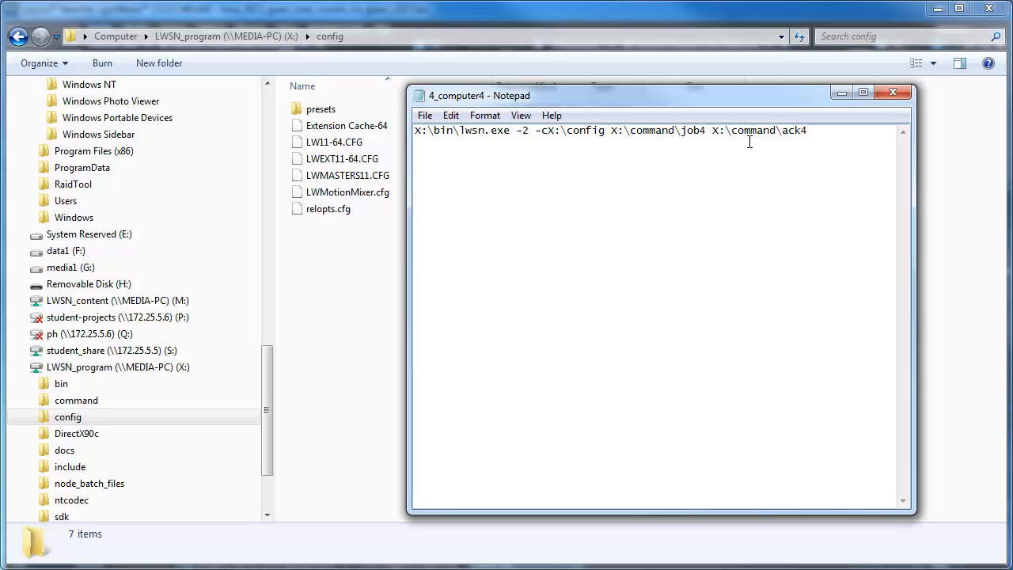
pyautogui.click(425, 115)
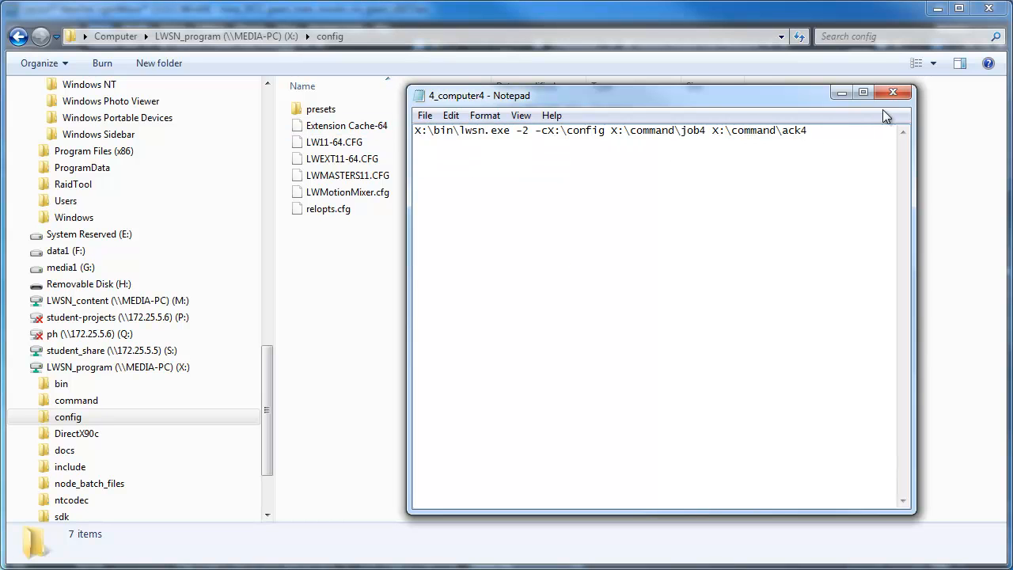
# Close 4_computer4 and view the 2_computer2 batch file with job2 and ack2
pyautogui.click(899, 92)
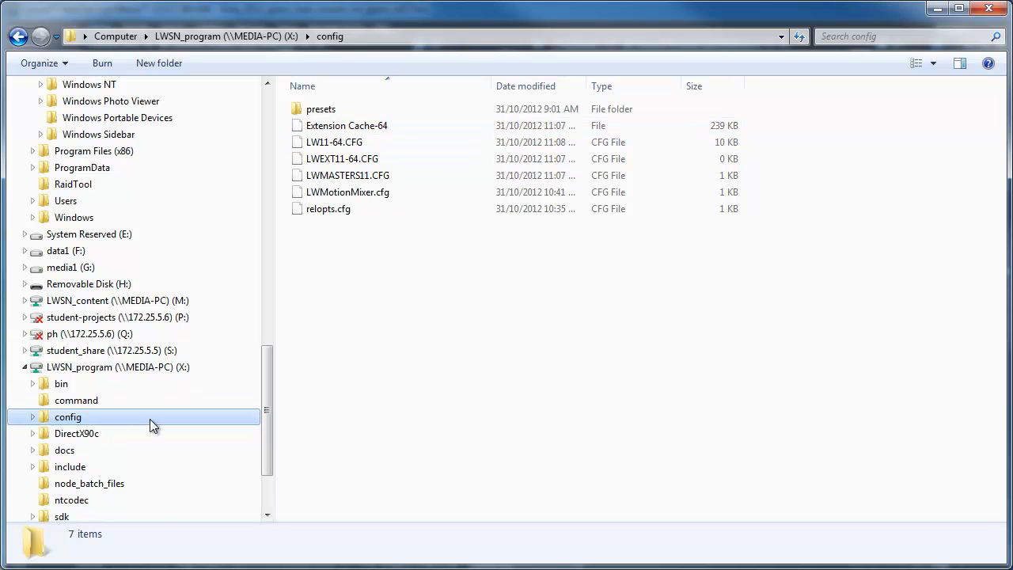
pyautogui.click(90, 483)
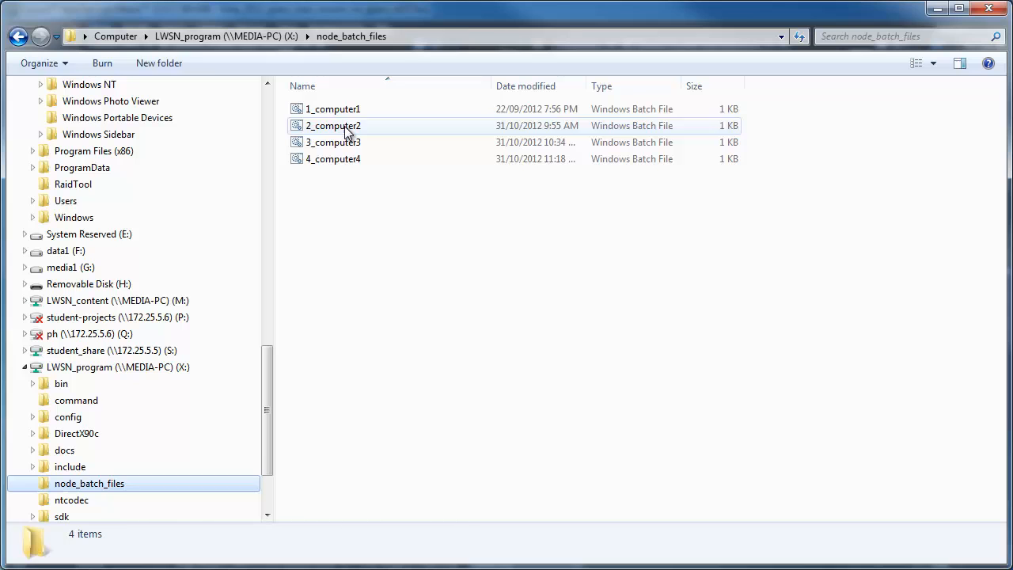
pyautogui.doubleClick(333, 126)
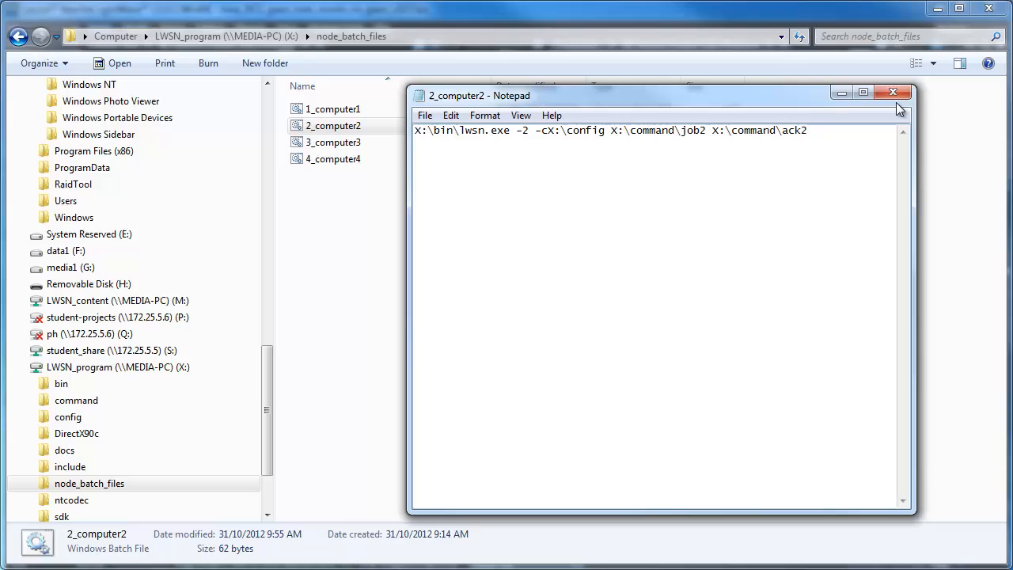
# Review the 3_computer3 batch file's job3 and ack3 command, then close it
pyautogui.rightClick(333, 142)
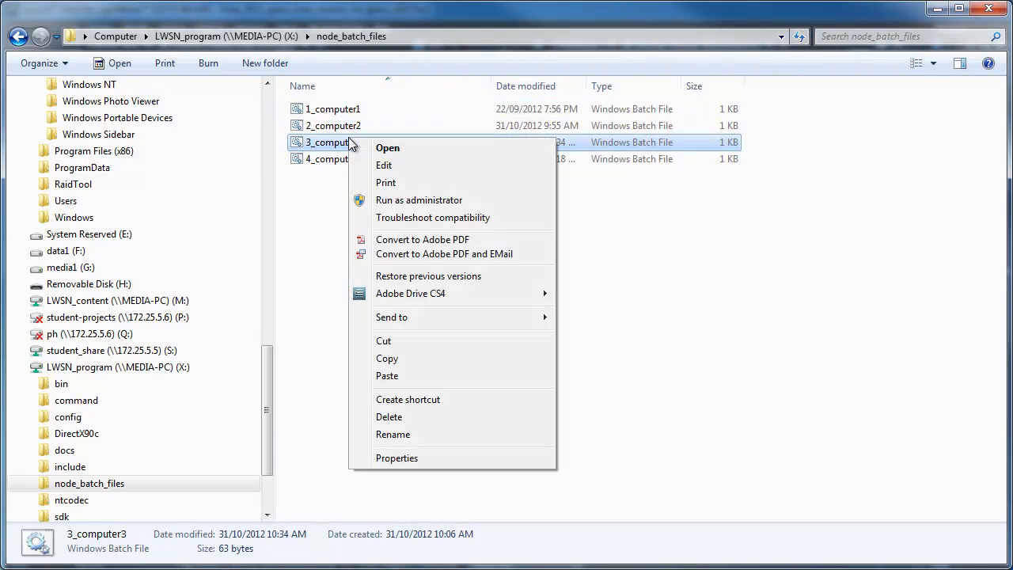
pyautogui.click(387, 148)
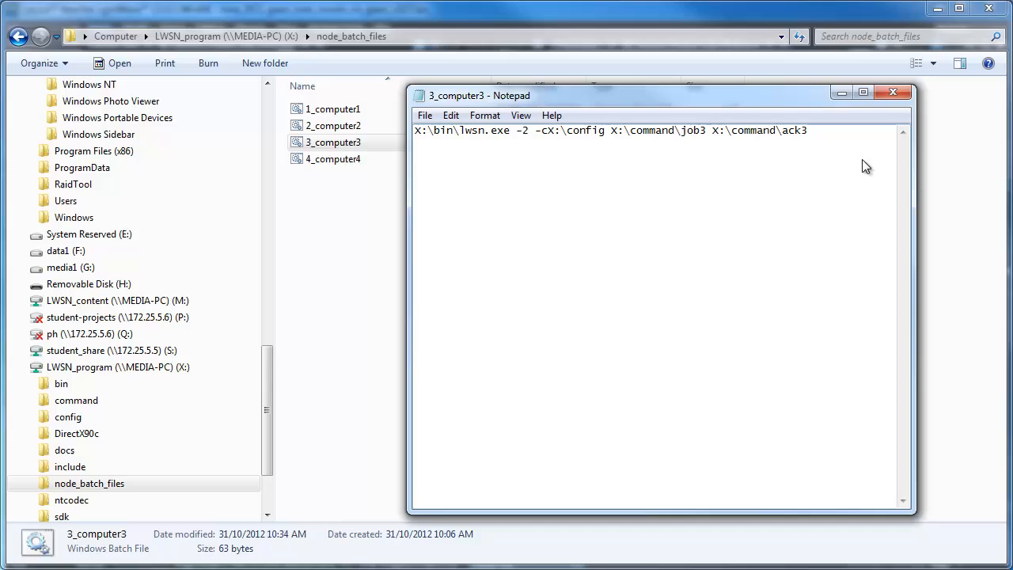
pyautogui.click(893, 93)
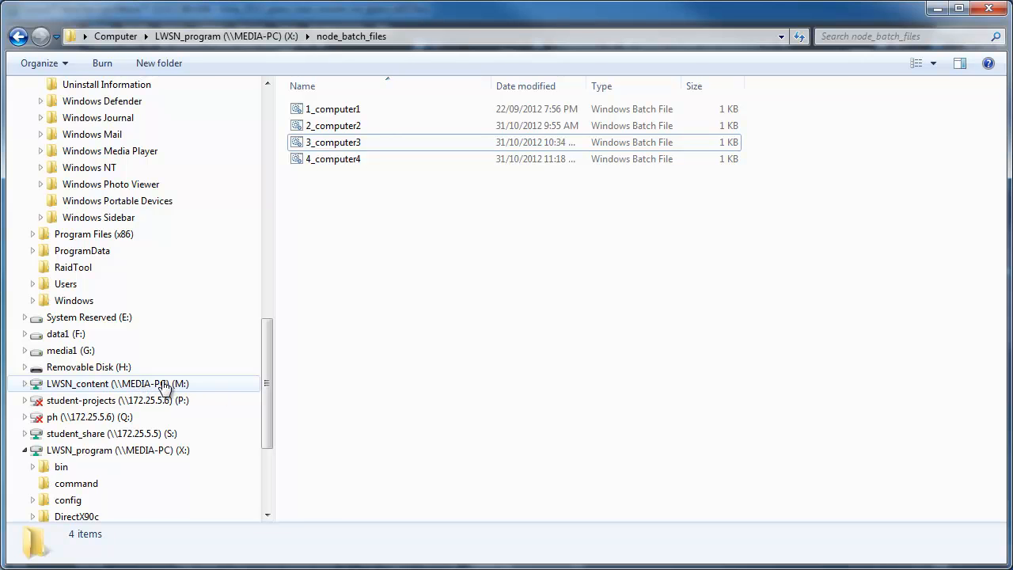
pyautogui.moveTo(134, 389)
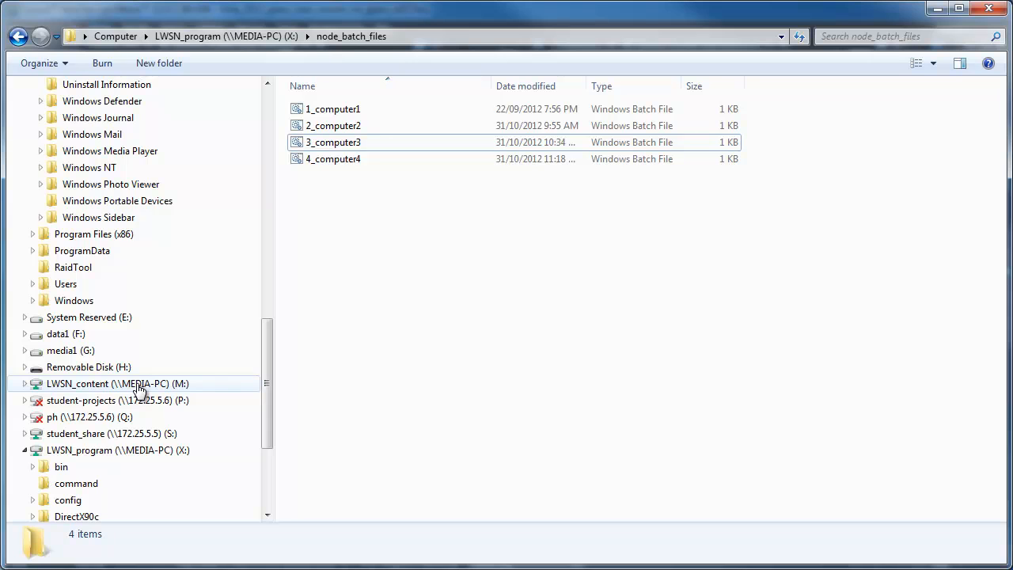
pyautogui.moveTo(361, 408)
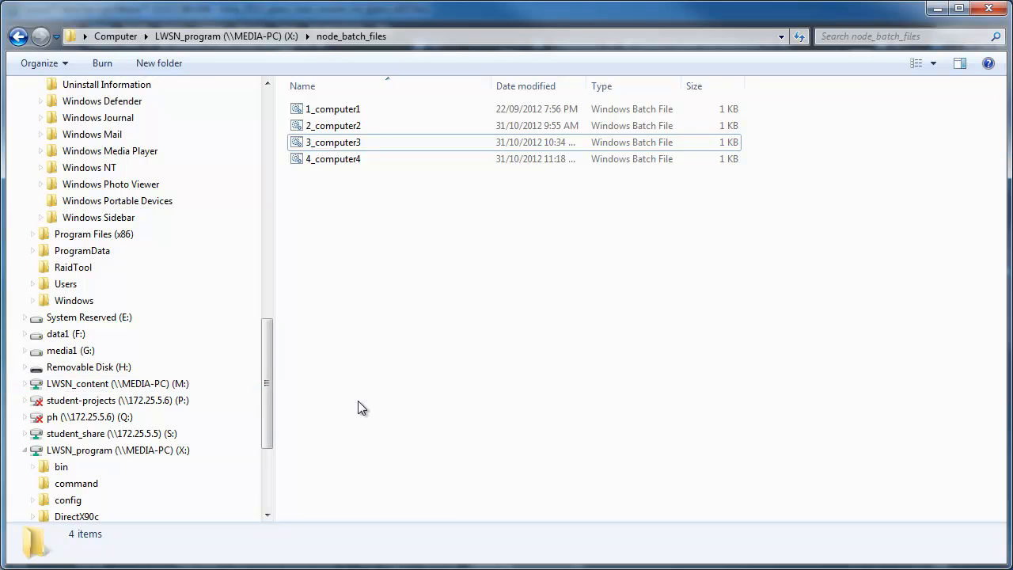
pyautogui.moveTo(180, 388)
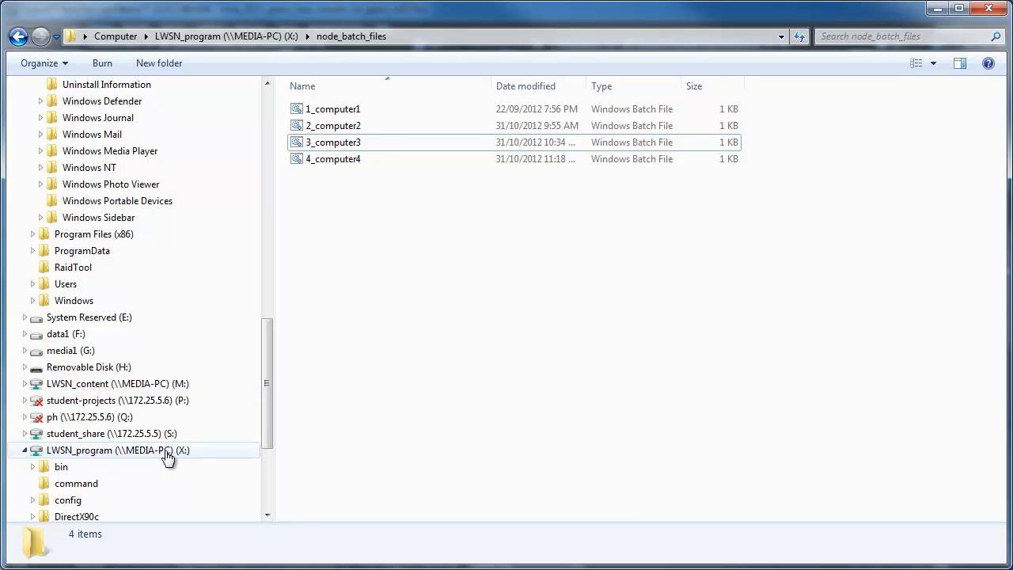
# Expand LWSN_program to node_batch_files and select 2_computer2, then 1_computer1
pyautogui.scroll(-3)
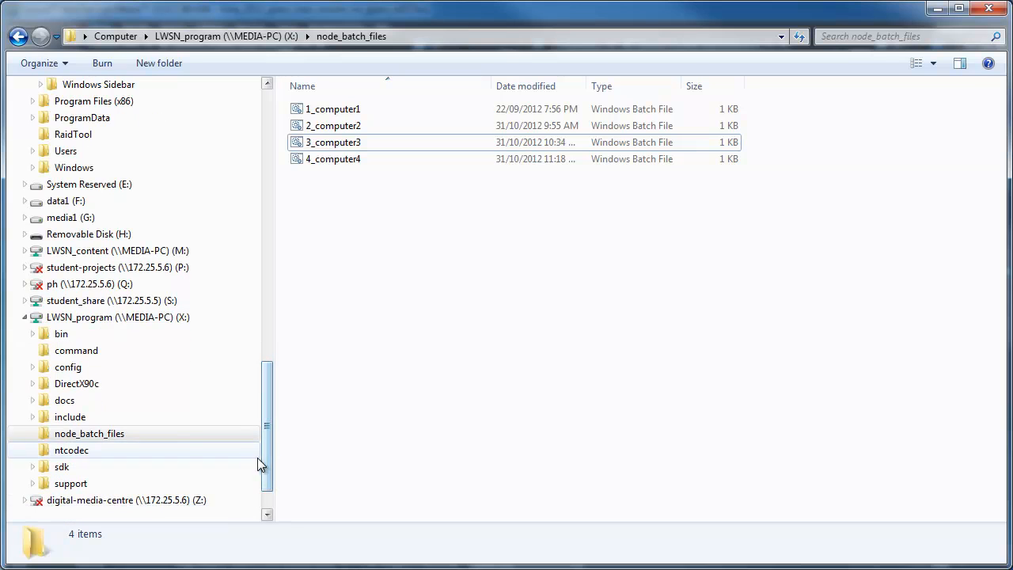
pyautogui.click(90, 433)
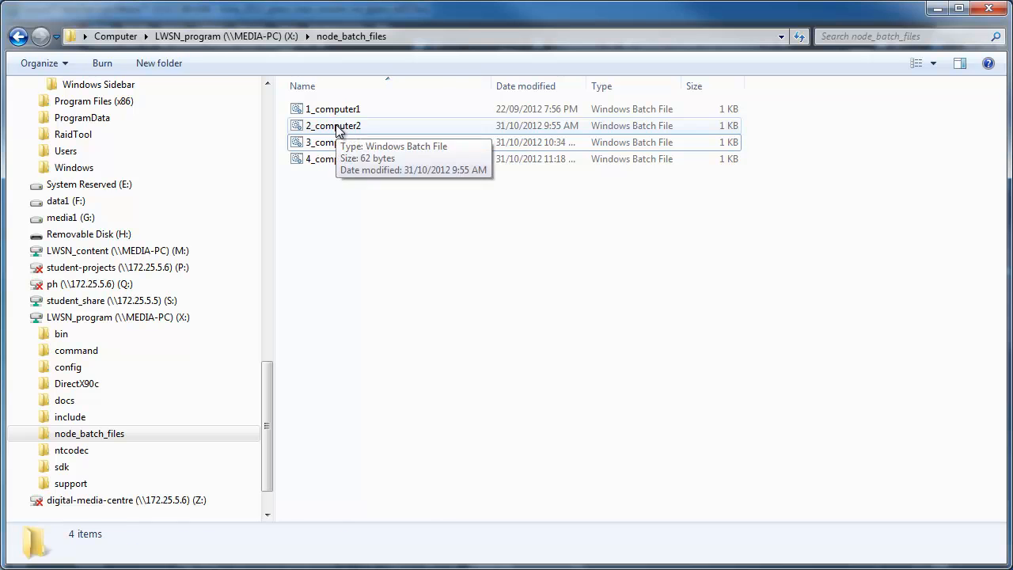
pyautogui.click(332, 125)
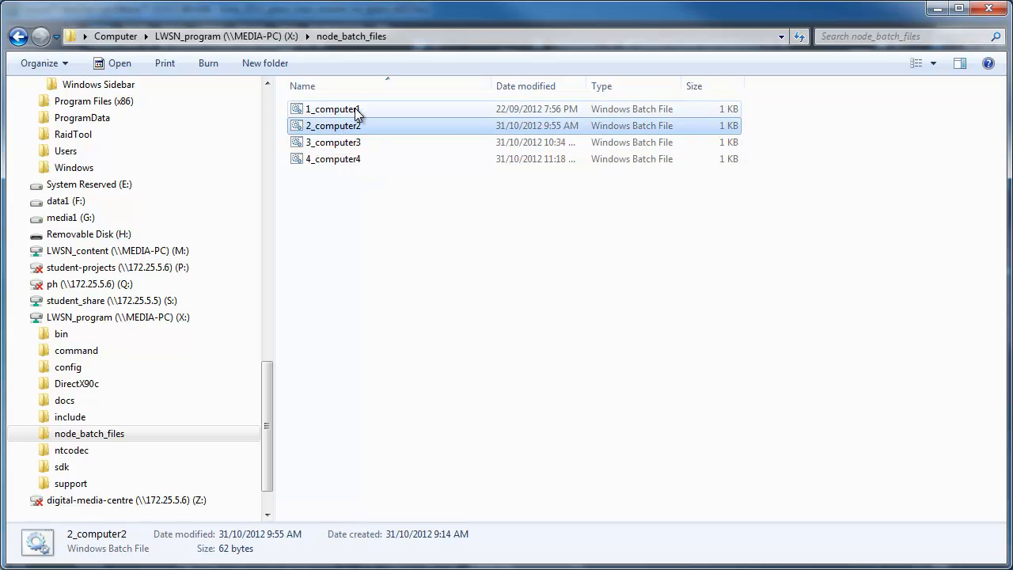
pyautogui.click(332, 108)
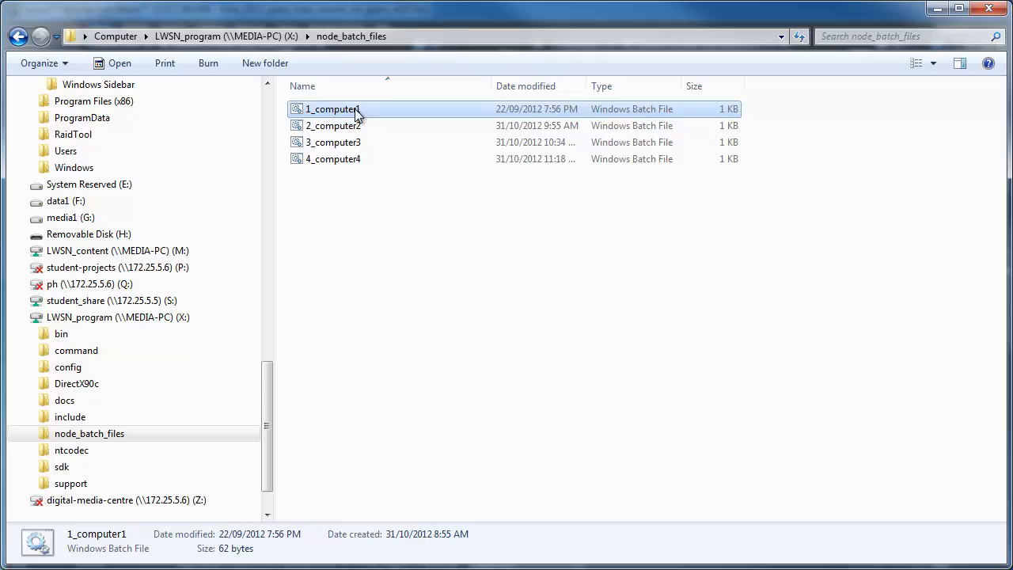
pyautogui.moveTo(332, 110)
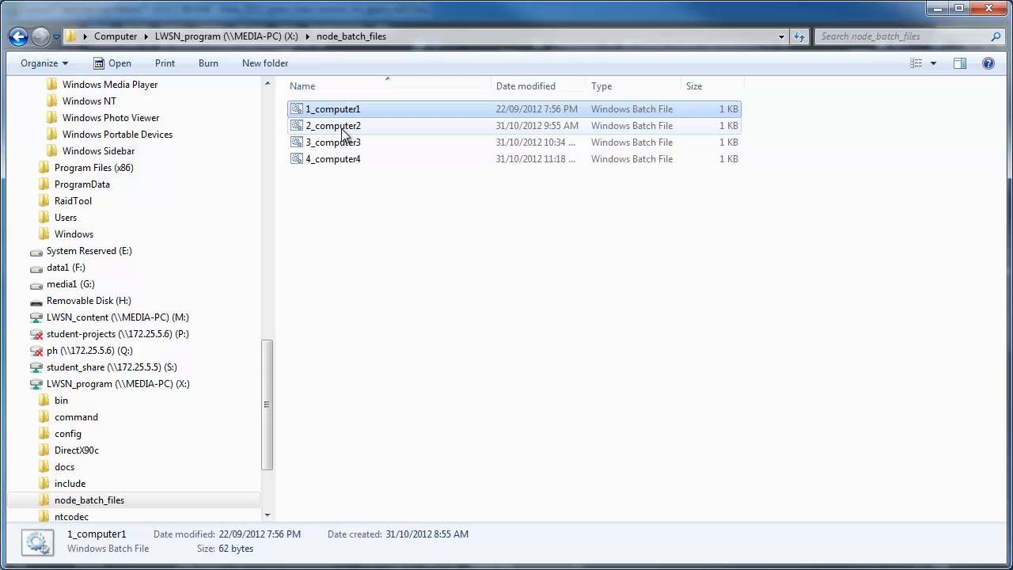
pyautogui.moveTo(333, 142)
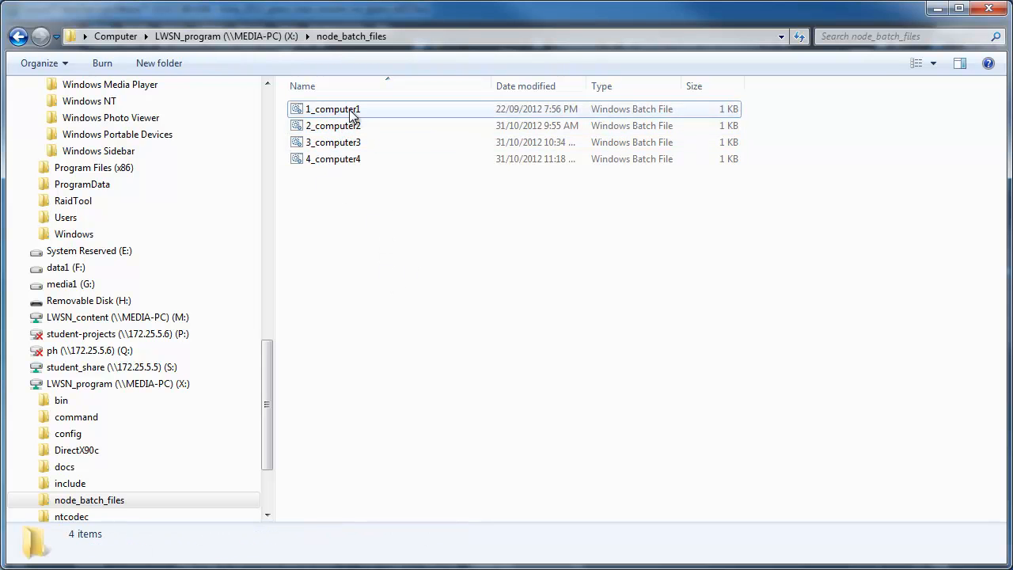
# Run 1_computer1.bat past the security warning, starting ScreamerNet as CPU number 1
pyautogui.doubleClick(333, 109)
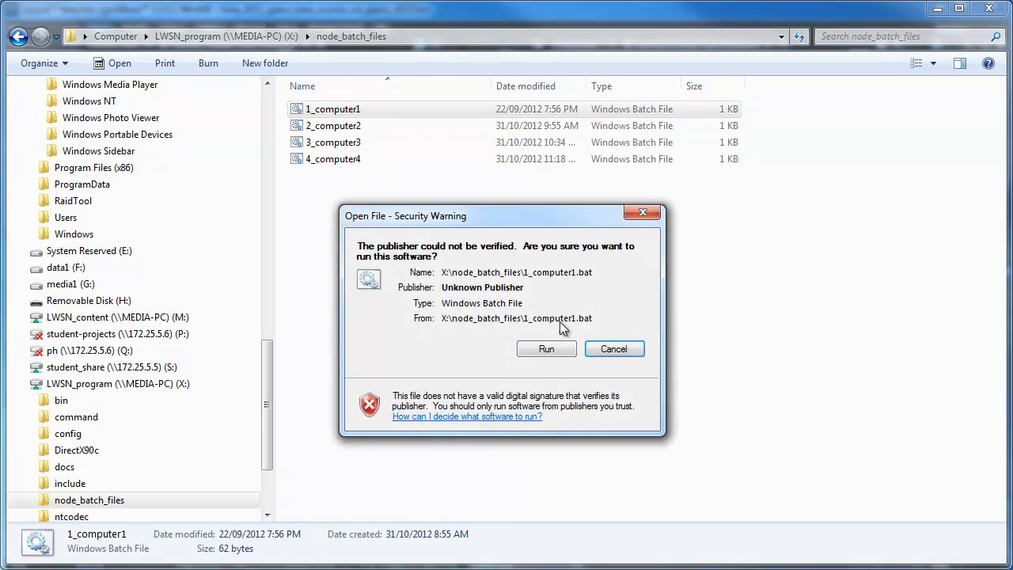
pyautogui.click(546, 349)
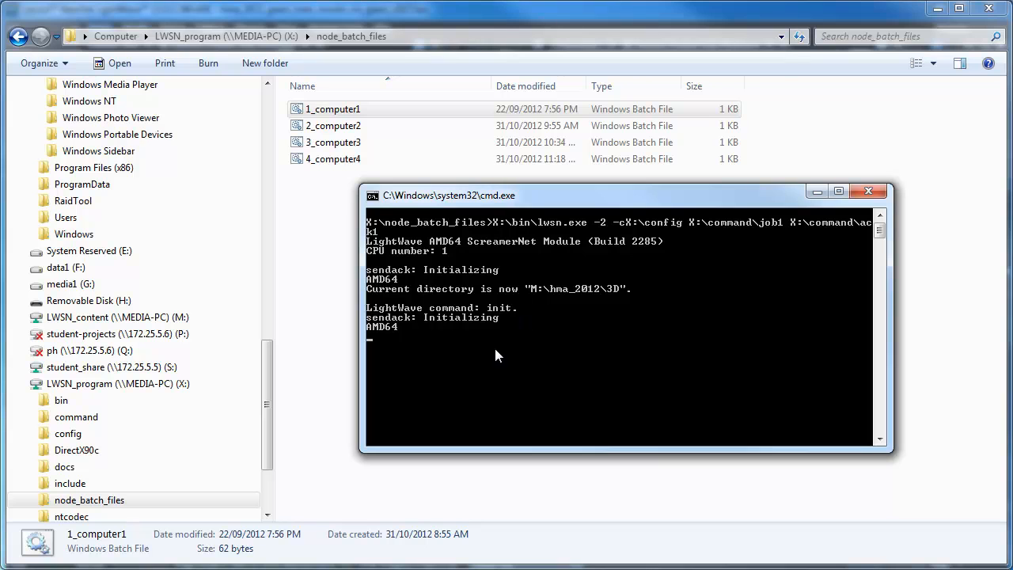
pyautogui.moveTo(588, 410)
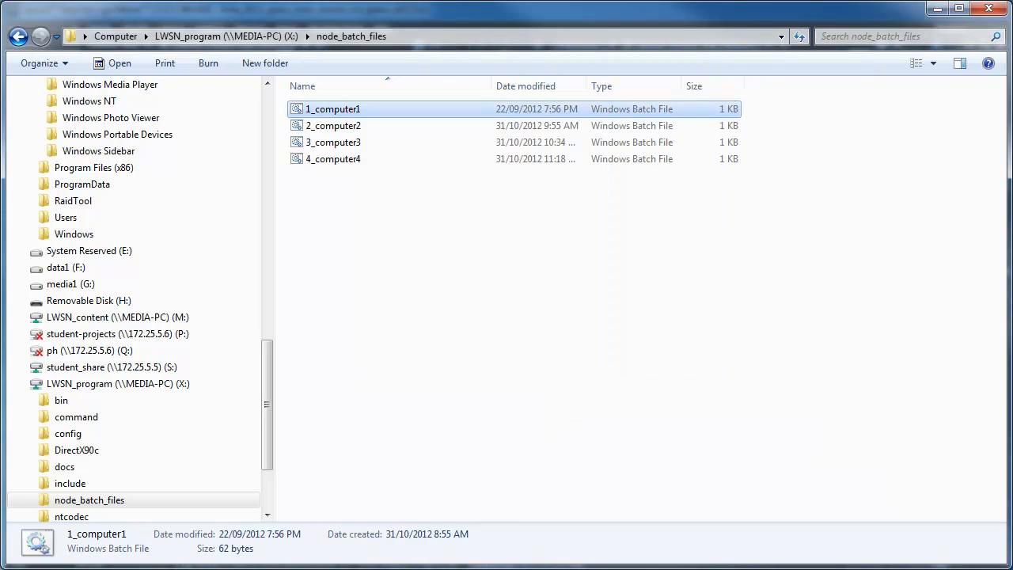
# Browse to M:\hma_2012\3D\scenes\masters, listing eleven LightWave scene files
pyautogui.doubleClick(333, 109)
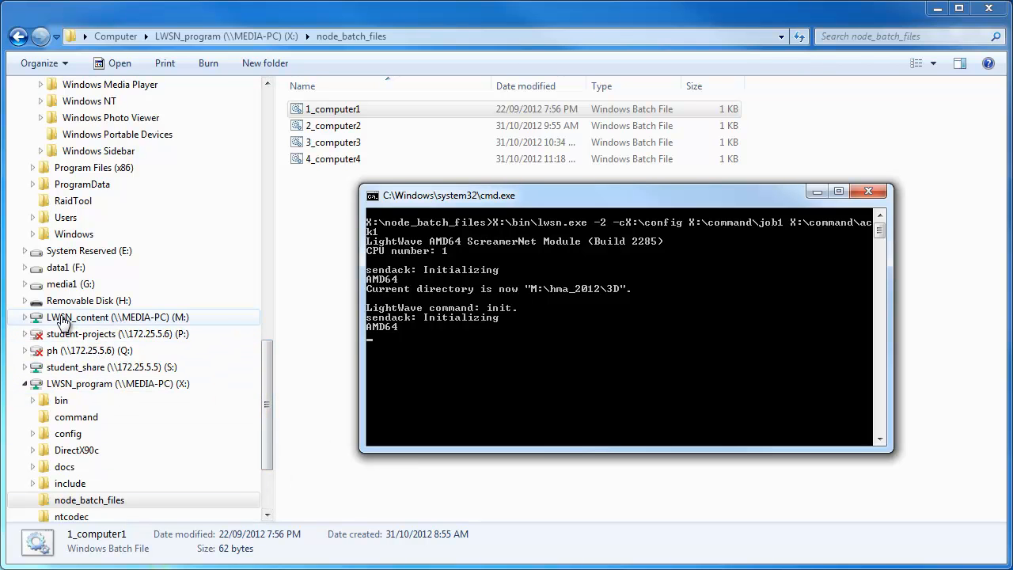
pyautogui.click(117, 316)
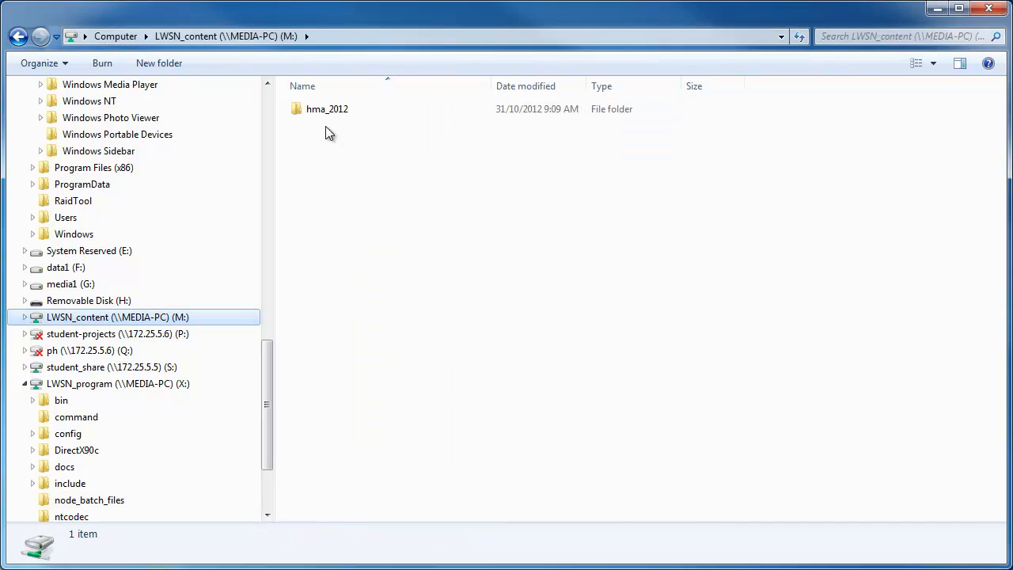
pyautogui.doubleClick(327, 109)
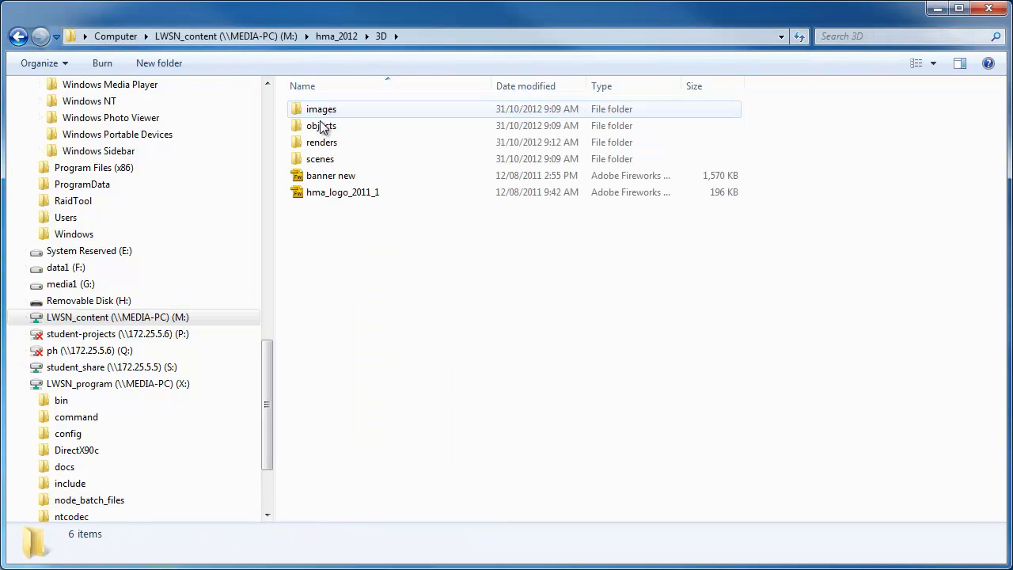
pyautogui.doubleClick(320, 159)
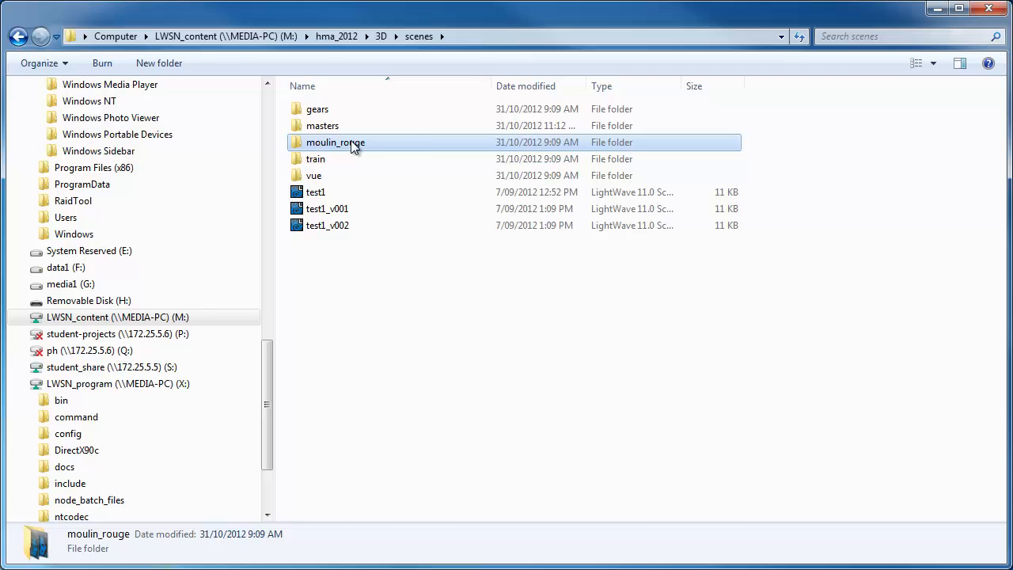
pyautogui.doubleClick(335, 141)
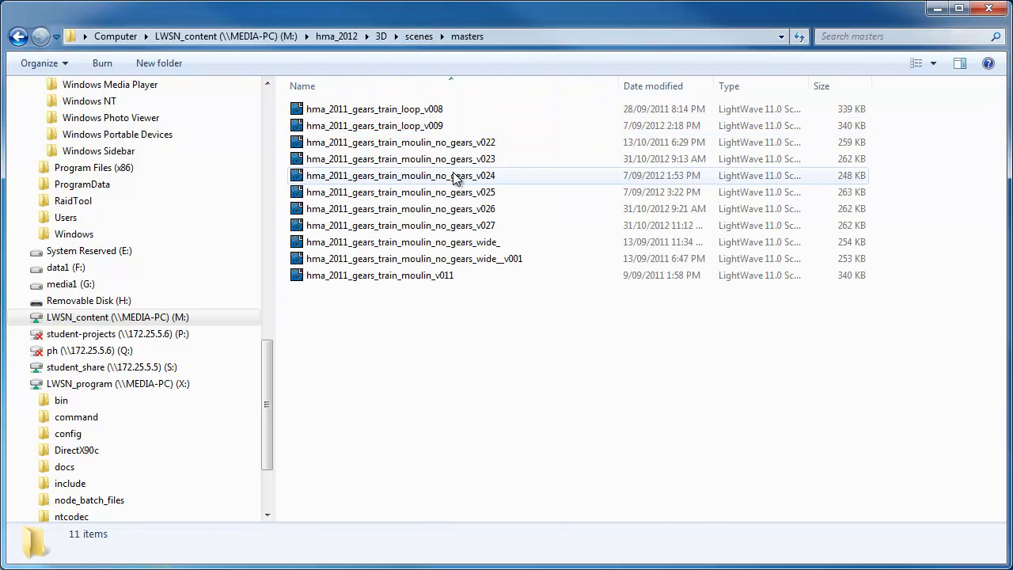
# Load the moulin no-gears v027 scene and confirm Content Directory M:\hma_2012\3D
pyautogui.doubleClick(399, 175)
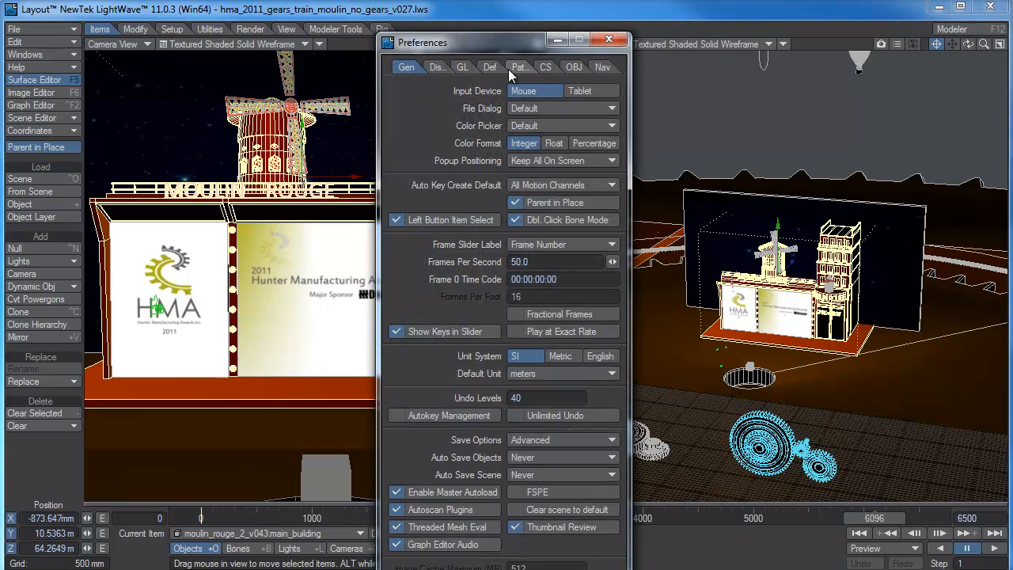
pyautogui.click(518, 66)
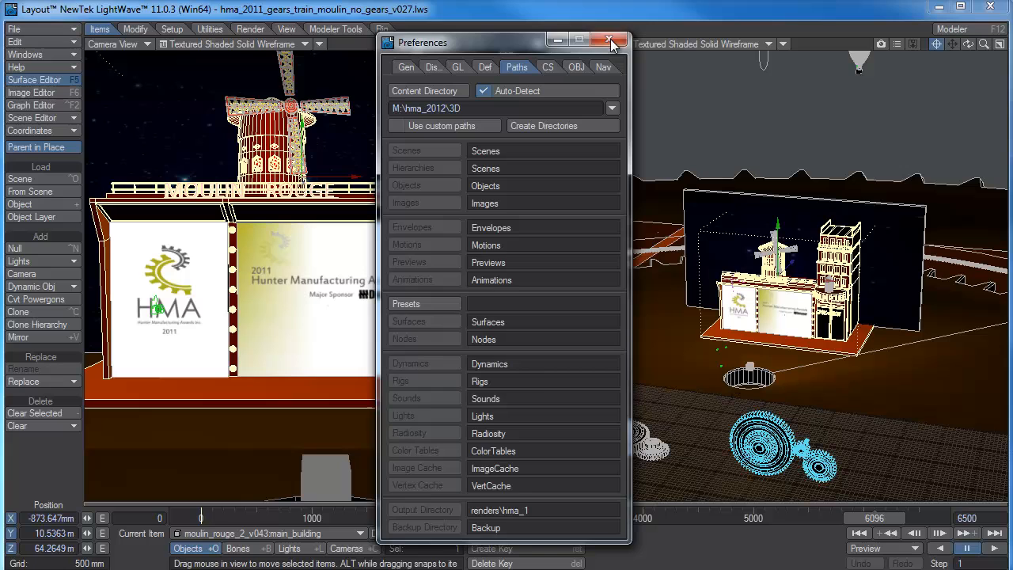
pyautogui.click(609, 40)
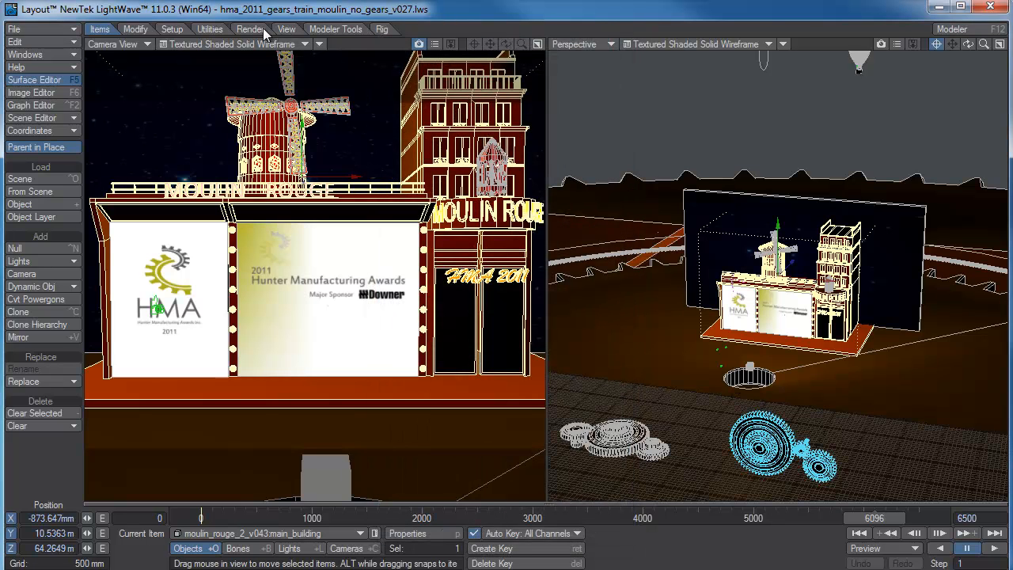
pyautogui.click(250, 29)
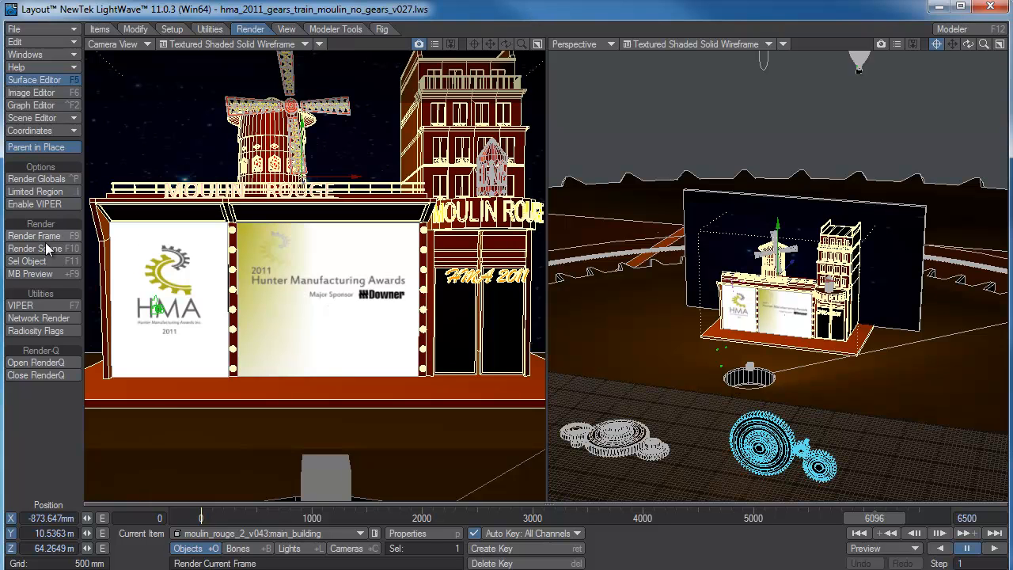
pyautogui.click(36, 178)
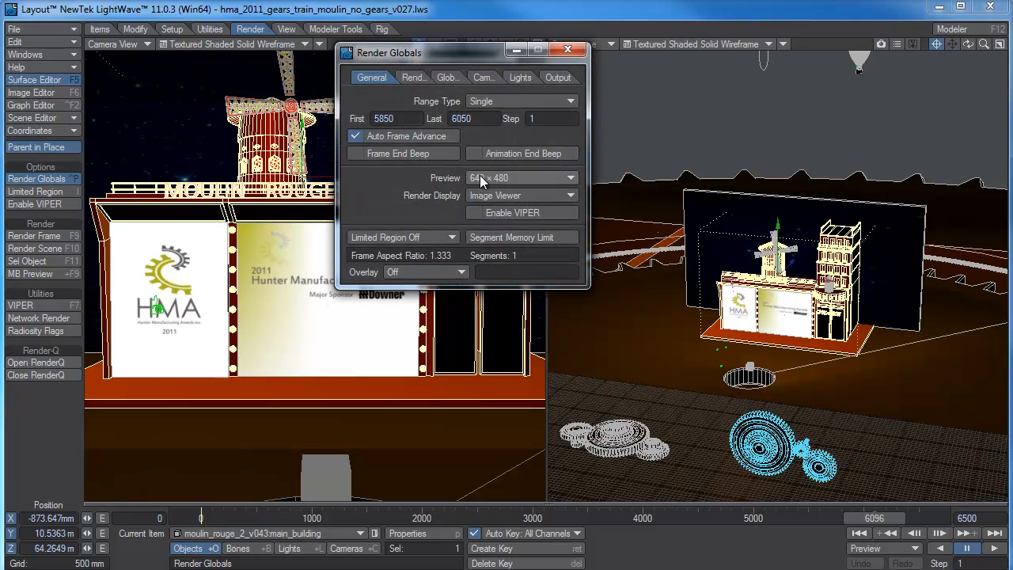
pyautogui.click(407, 77)
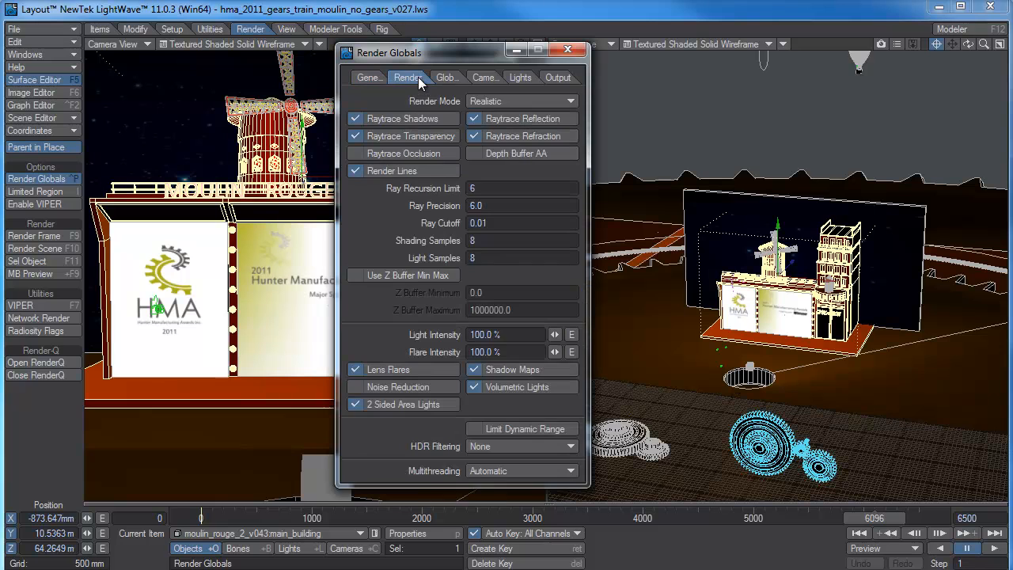
pyautogui.click(371, 76)
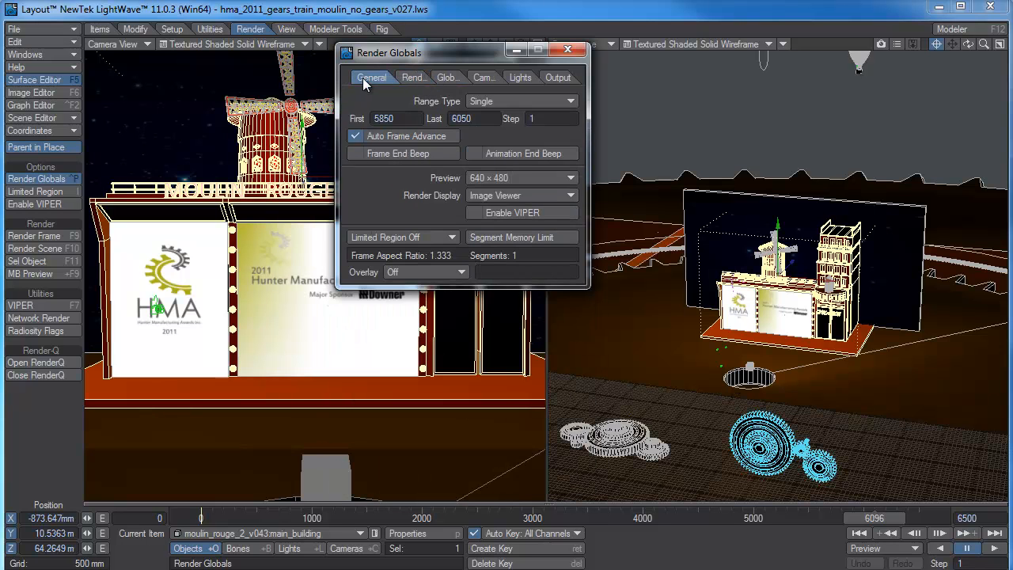
pyautogui.click(479, 76)
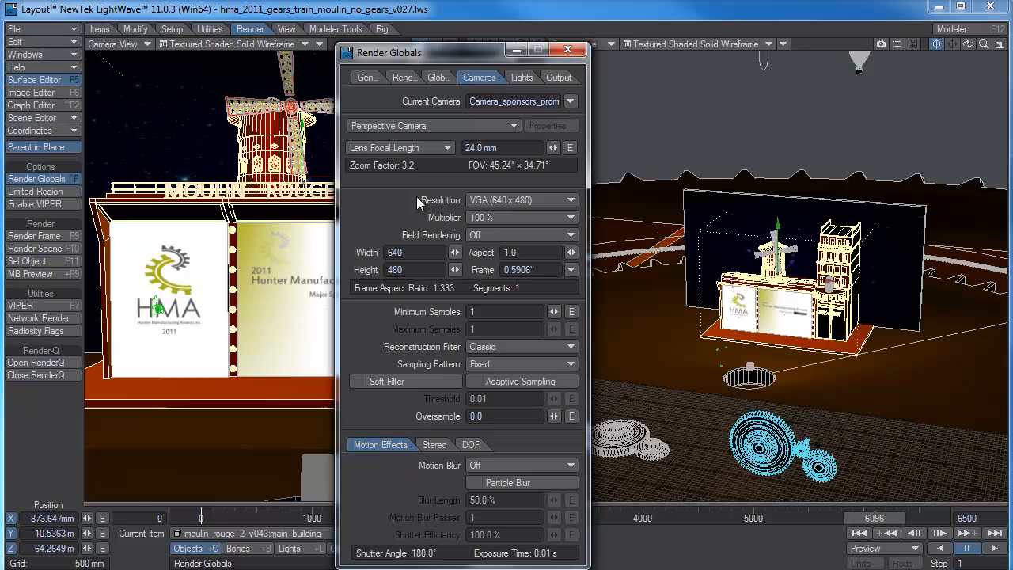
pyautogui.moveTo(568, 113)
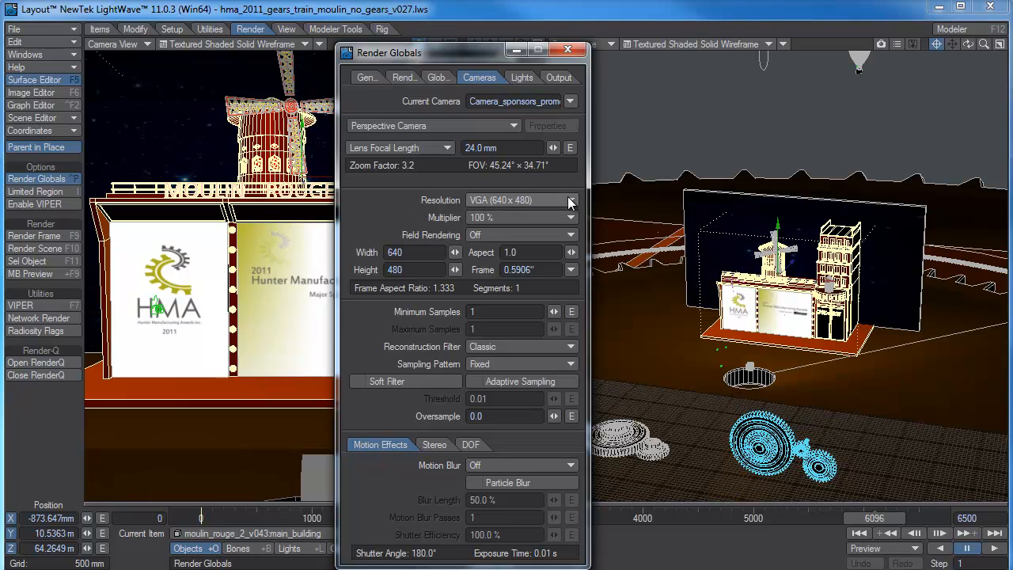
pyautogui.click(554, 77)
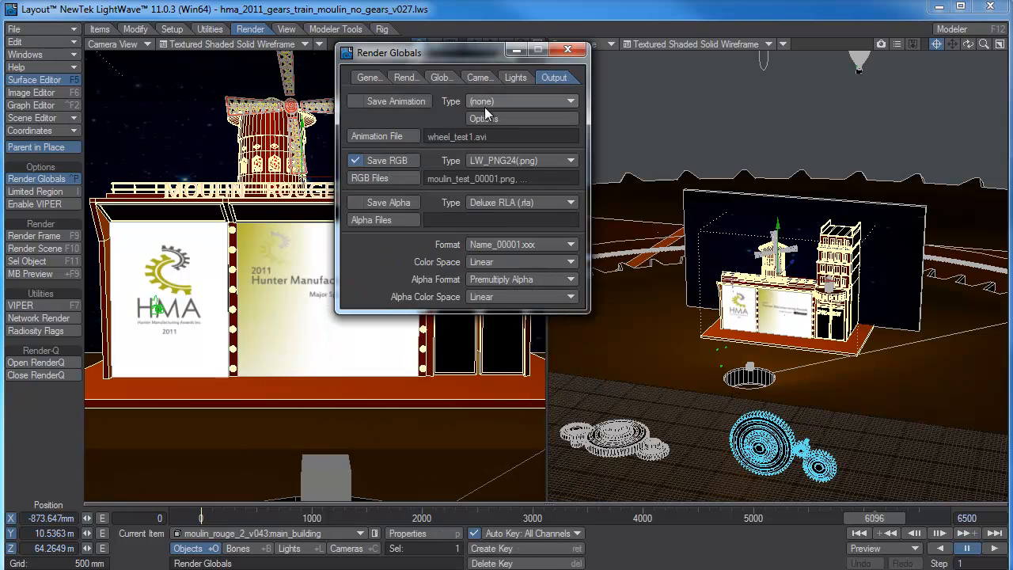
pyautogui.click(501, 178)
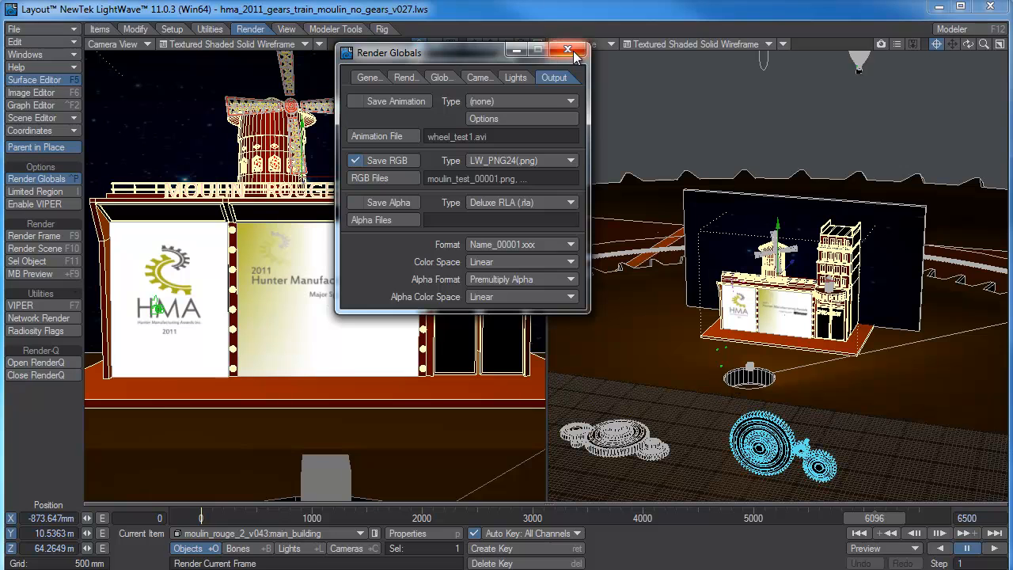
pyautogui.click(567, 49)
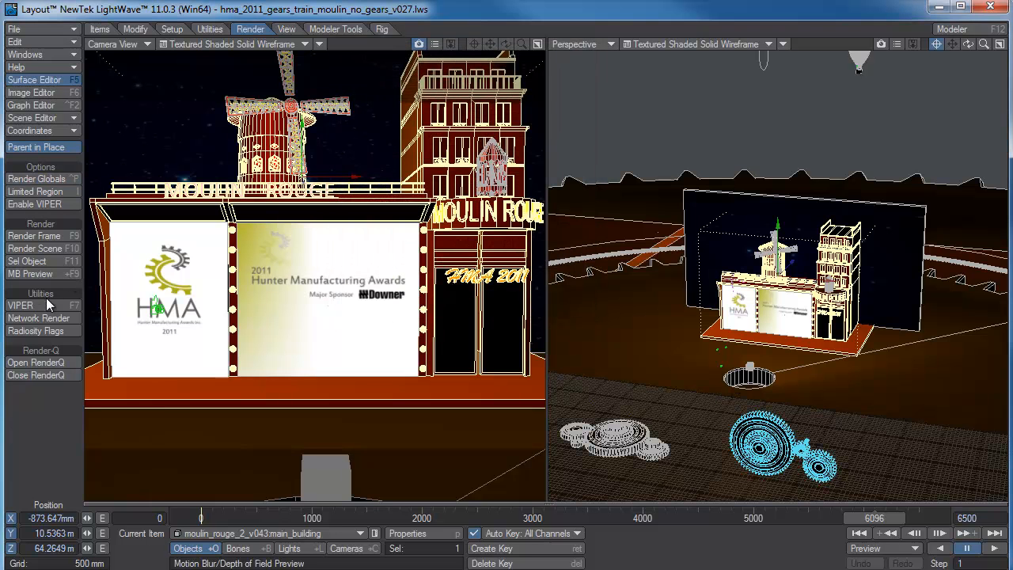
# Open Network Rendering via ScreamerNet II and bring up the command directory browser
pyautogui.click(38, 317)
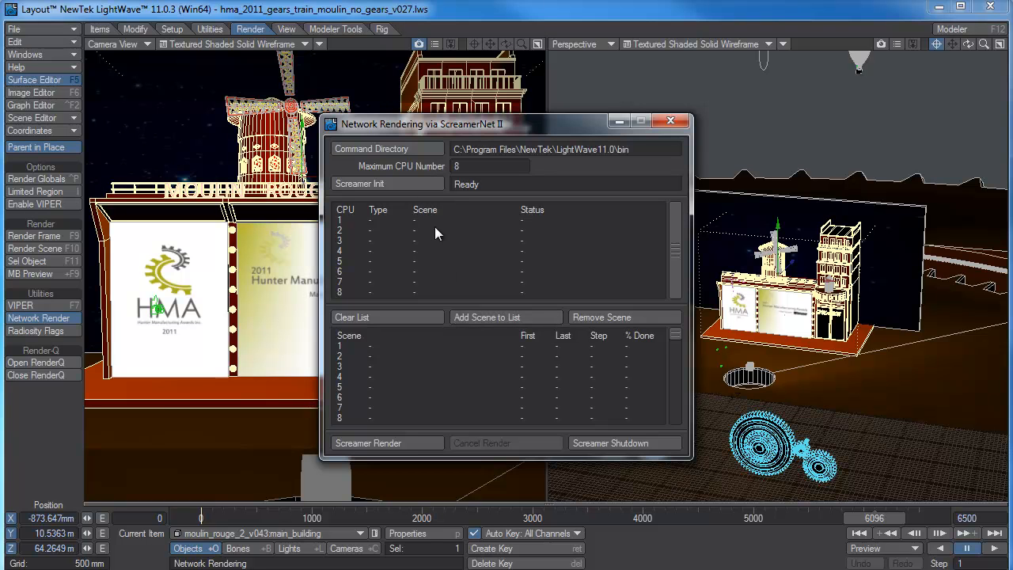
pyautogui.moveTo(450, 233)
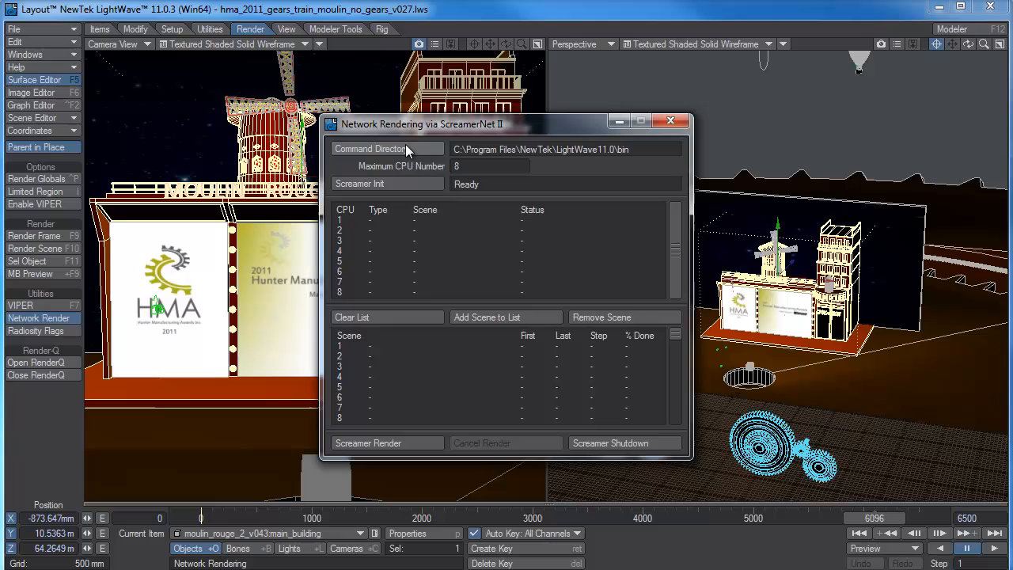
pyautogui.moveTo(641, 153)
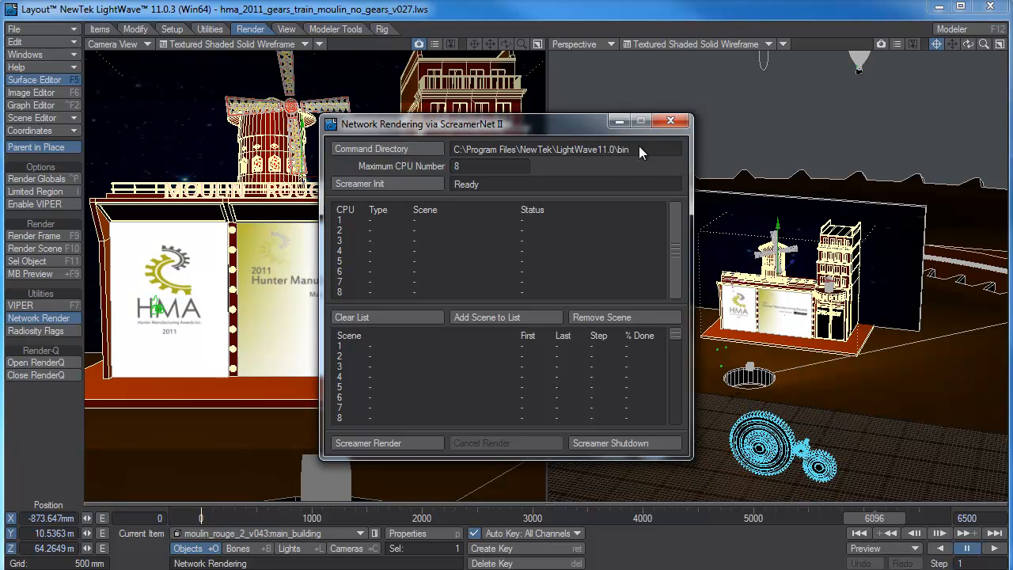
pyautogui.moveTo(629, 154)
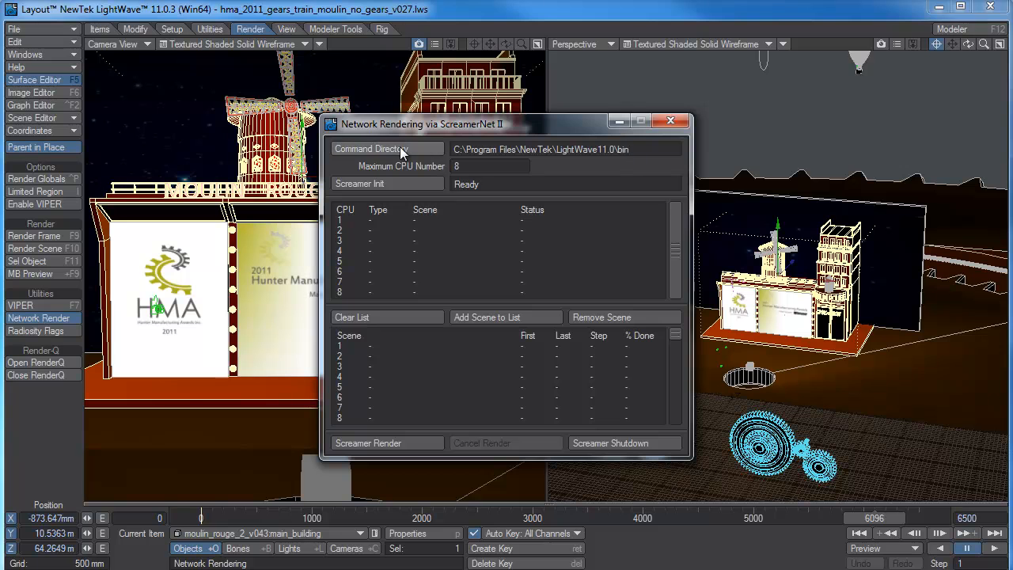
pyautogui.click(372, 149)
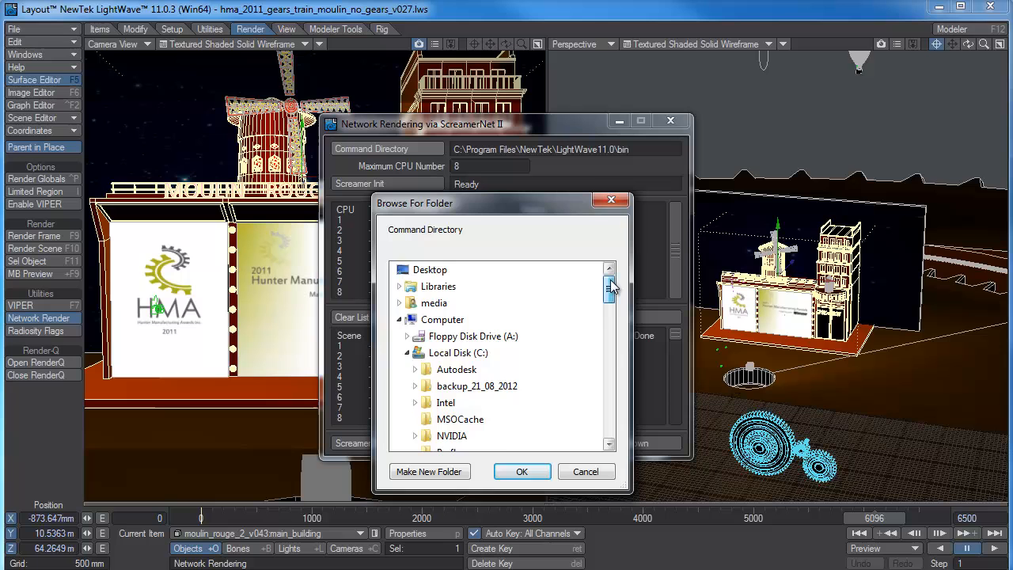
# Set the ScreamerNet command directory to X:\command on the LWSN_program drive
pyautogui.scroll(-3)
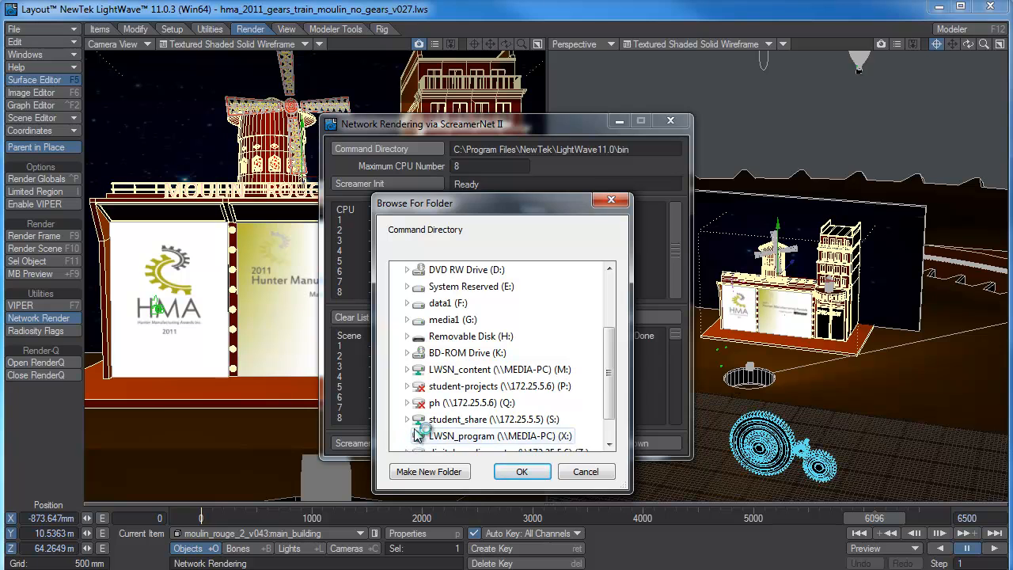
pyautogui.click(408, 435)
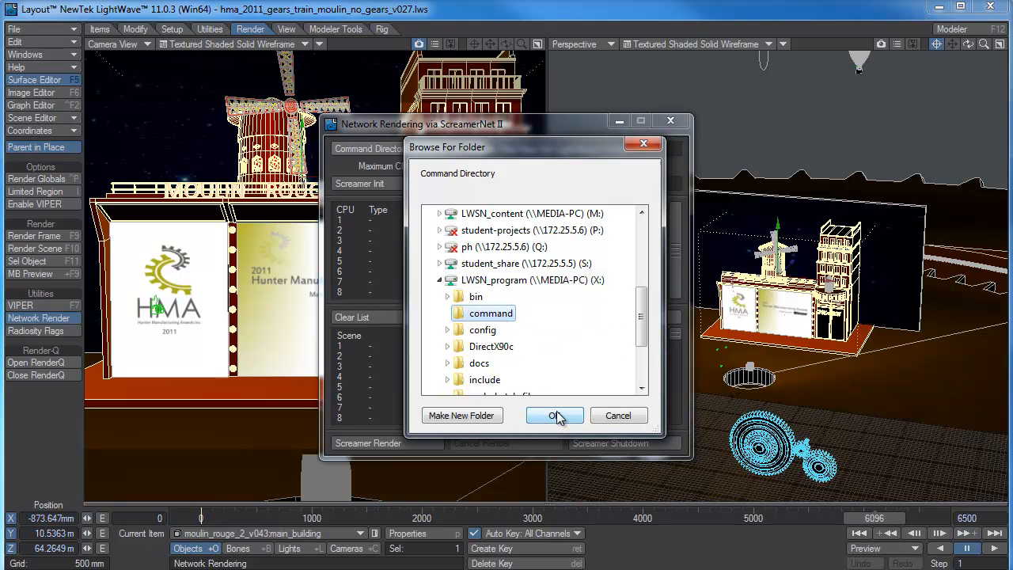
pyautogui.click(554, 415)
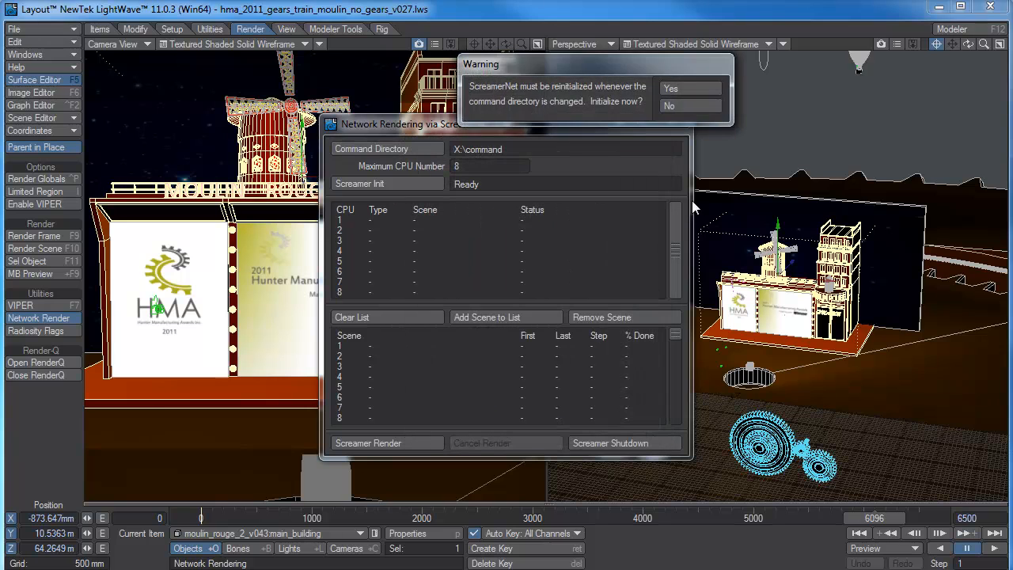
# Confirm the ScreamerNet reinitialization and acknowledge the notice detecting 2 CPUs
pyautogui.click(670, 88)
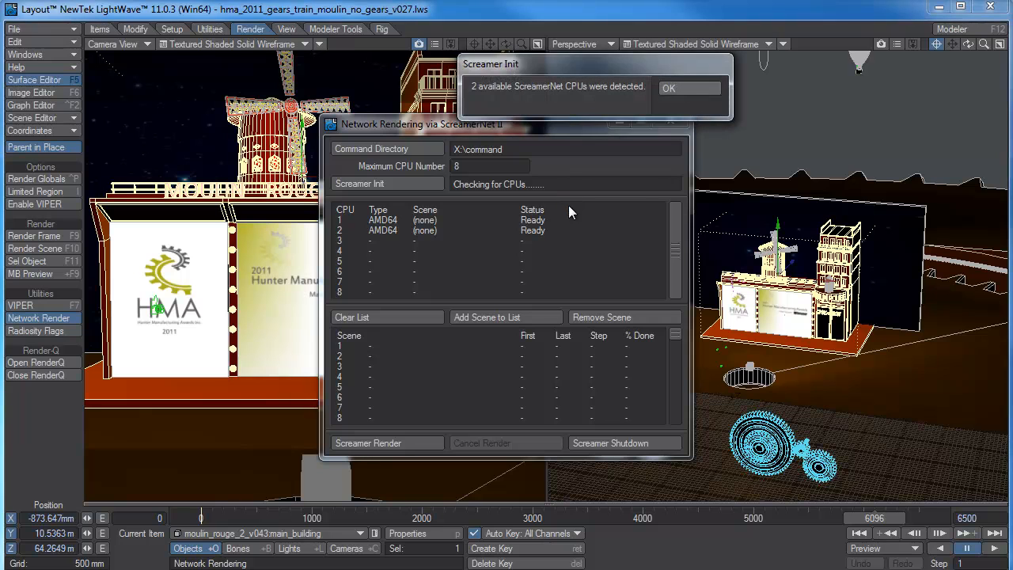
pyautogui.moveTo(520, 103)
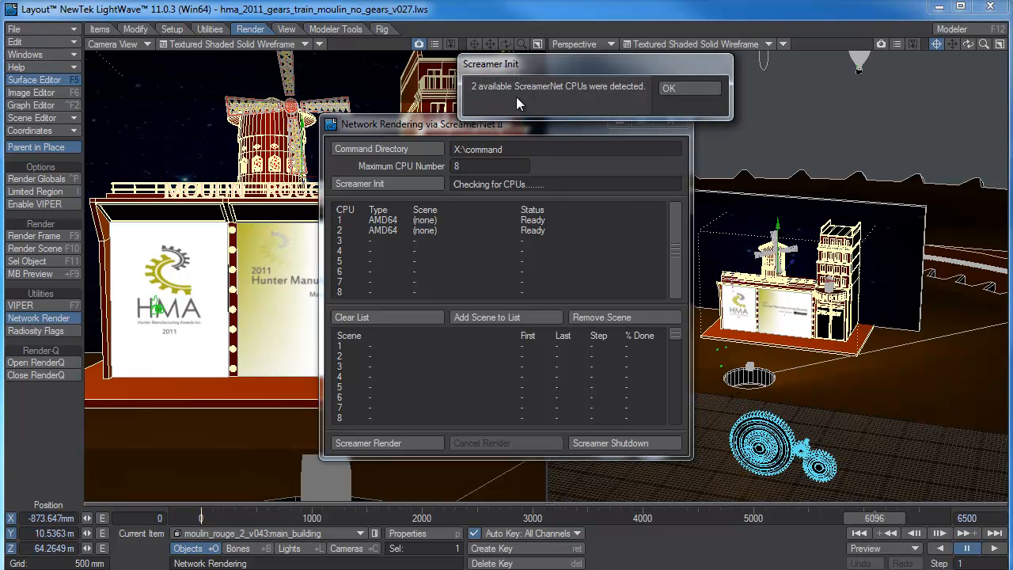
pyautogui.click(669, 87)
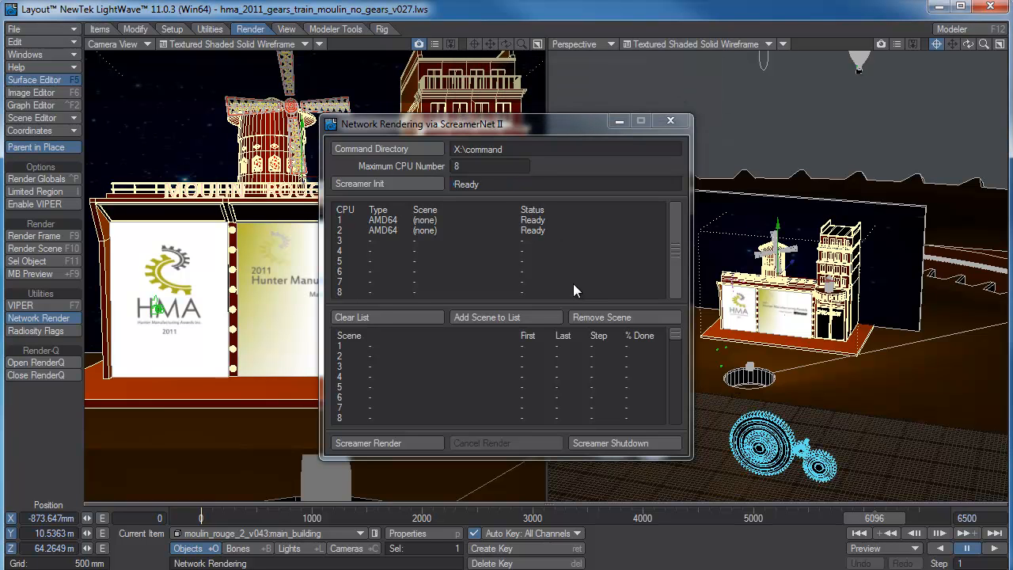
pyautogui.moveTo(525, 287)
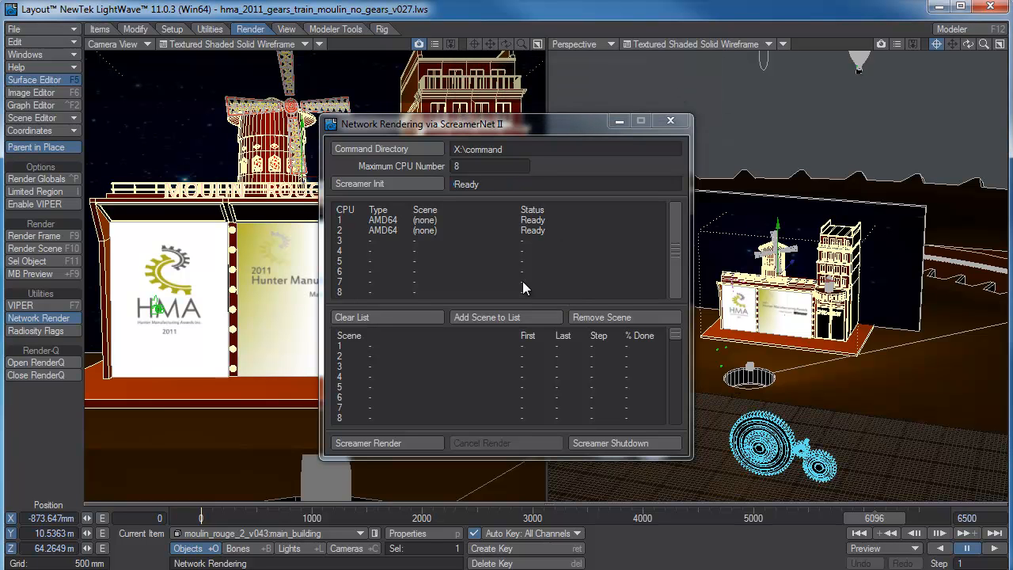
pyautogui.moveTo(649, 277)
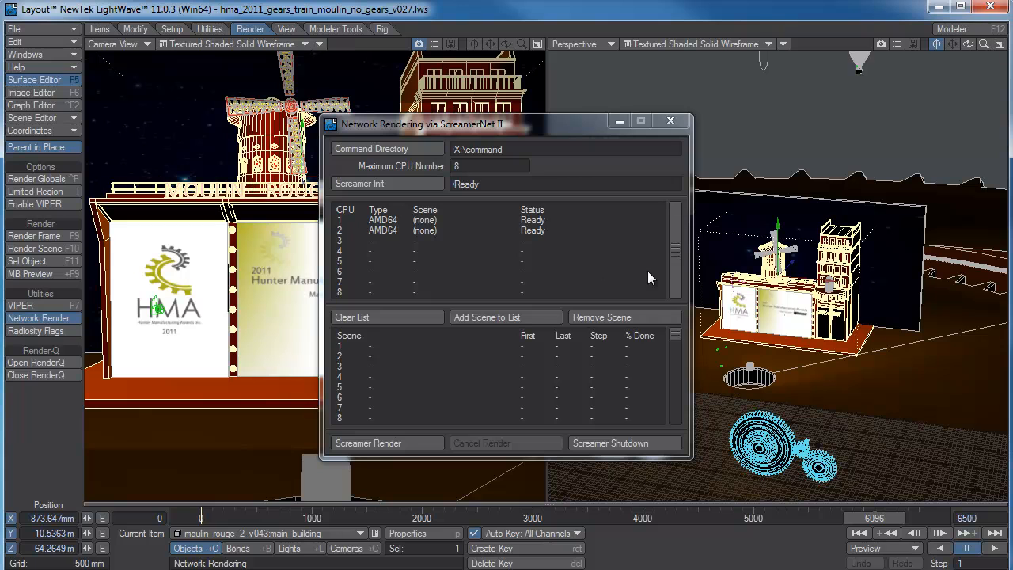
pyautogui.moveTo(640, 280)
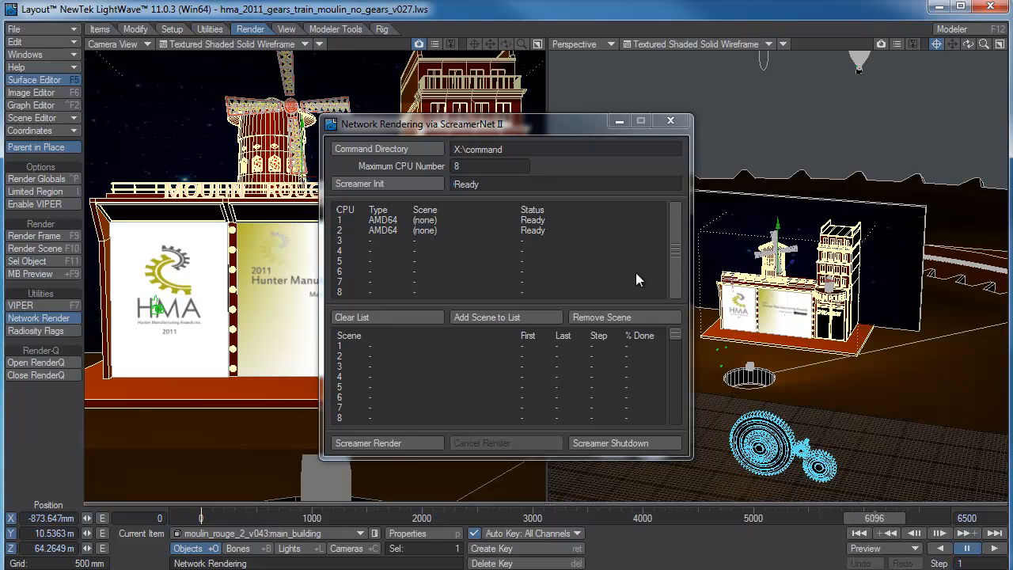
pyautogui.moveTo(554, 286)
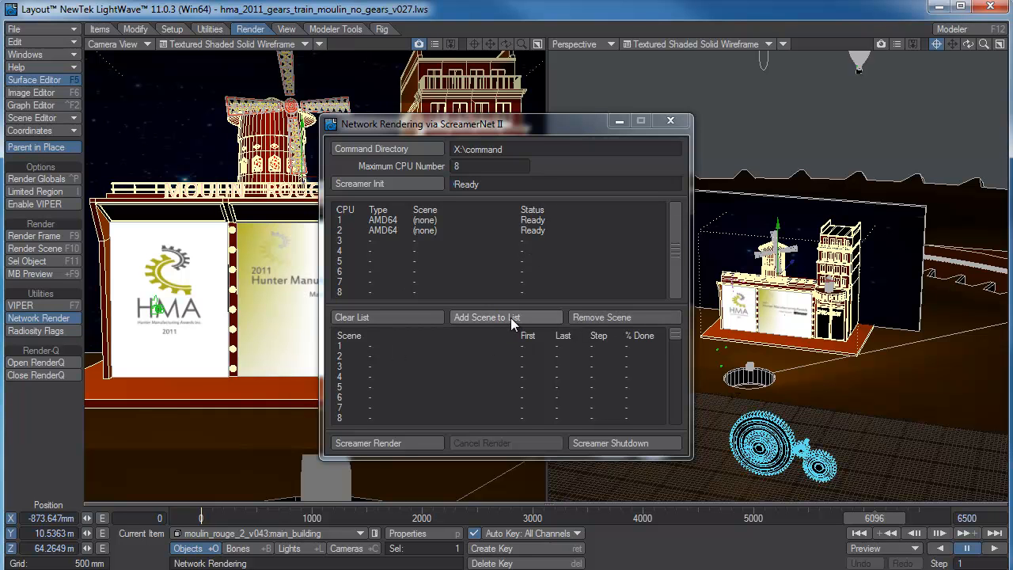
# Add the v027 gears_train_moulin scene from the masters folder to the ScreamerNet list, frames 5850–6050
pyautogui.click(501, 316)
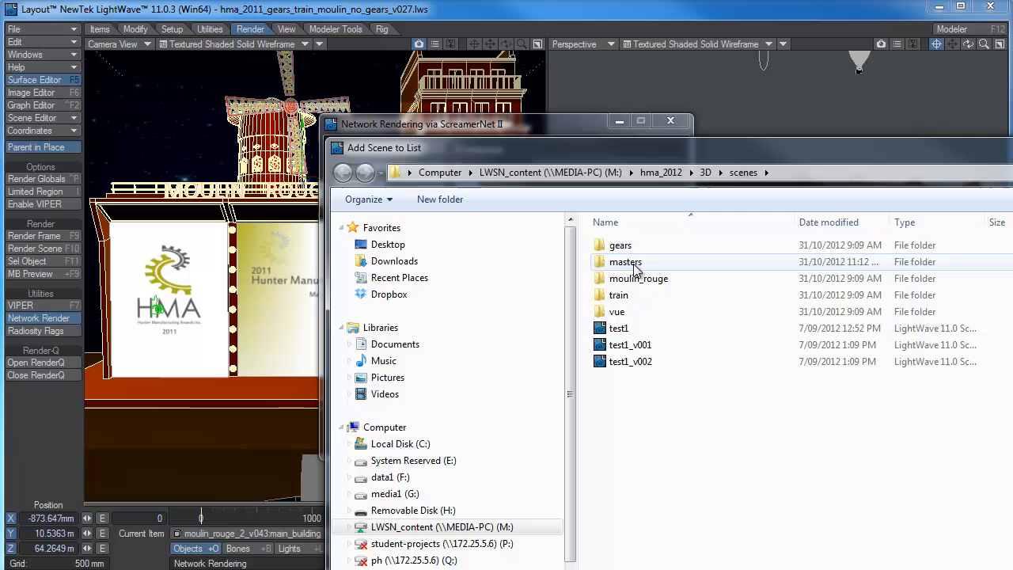
pyautogui.doubleClick(625, 262)
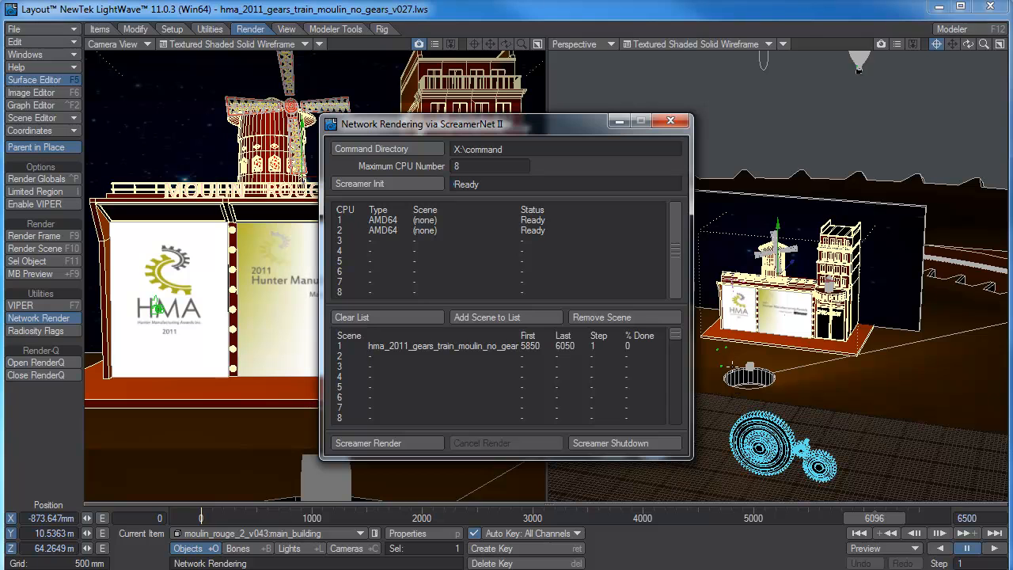
pyautogui.moveTo(556, 275)
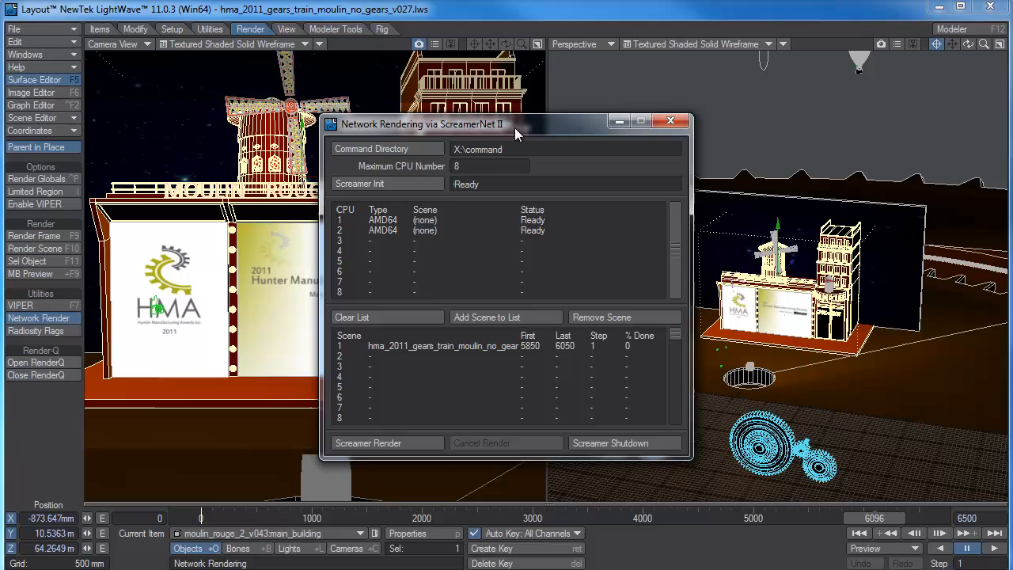
pyautogui.moveTo(515, 123); pyautogui.dragTo(387, 91)
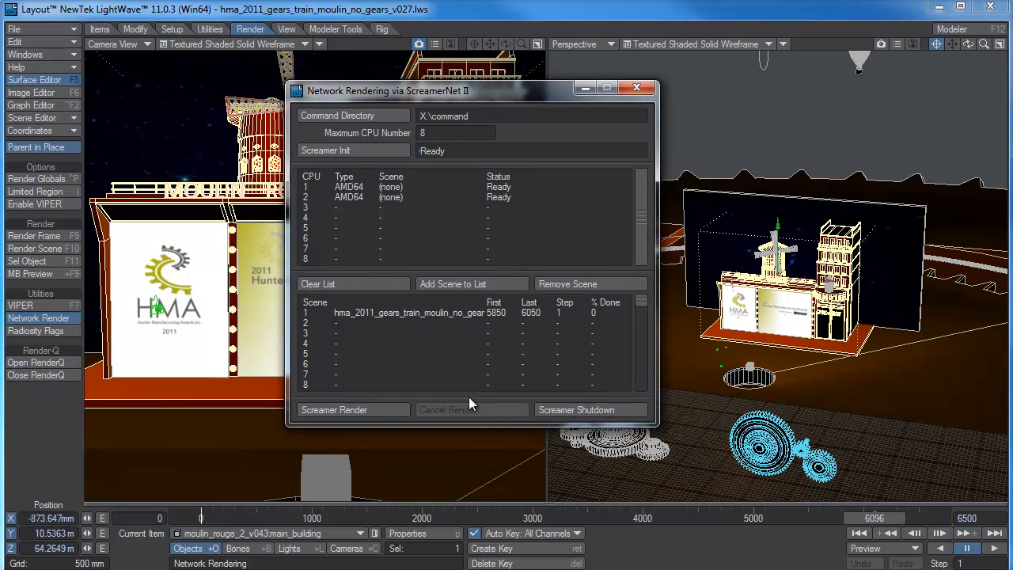
pyautogui.moveTo(475, 422)
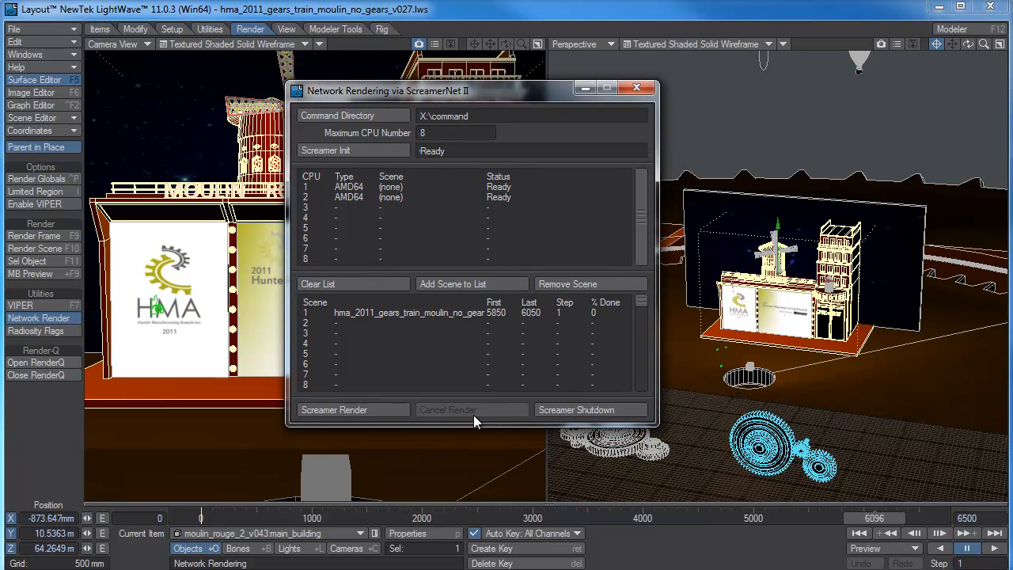
pyautogui.moveTo(499, 324)
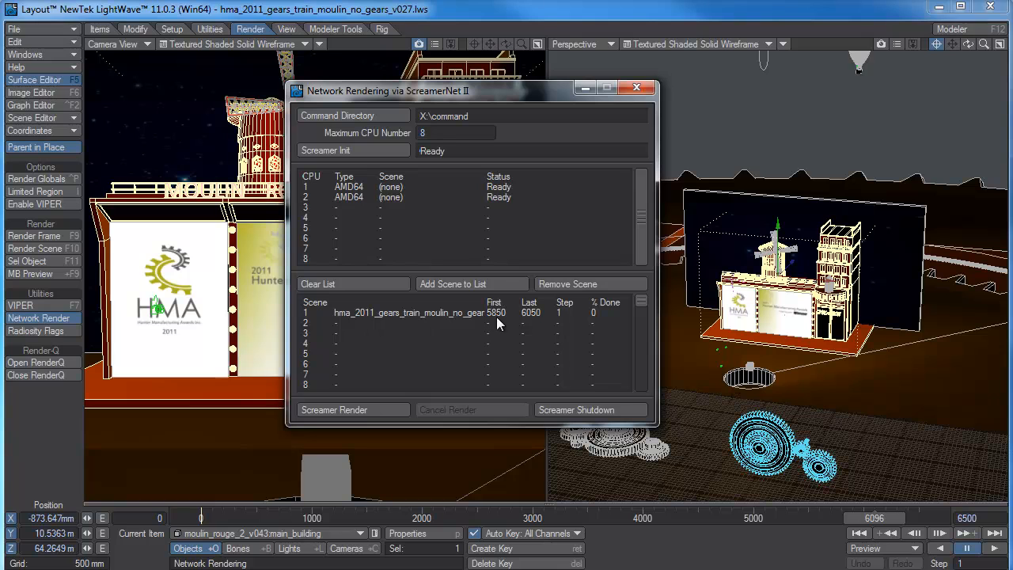
pyautogui.moveTo(554, 320)
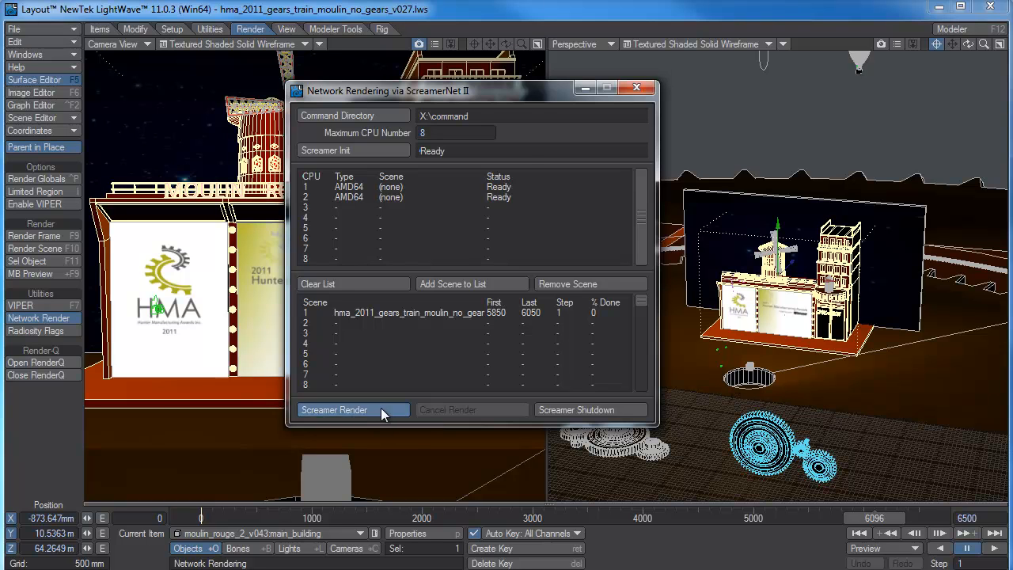
pyautogui.click(334, 409)
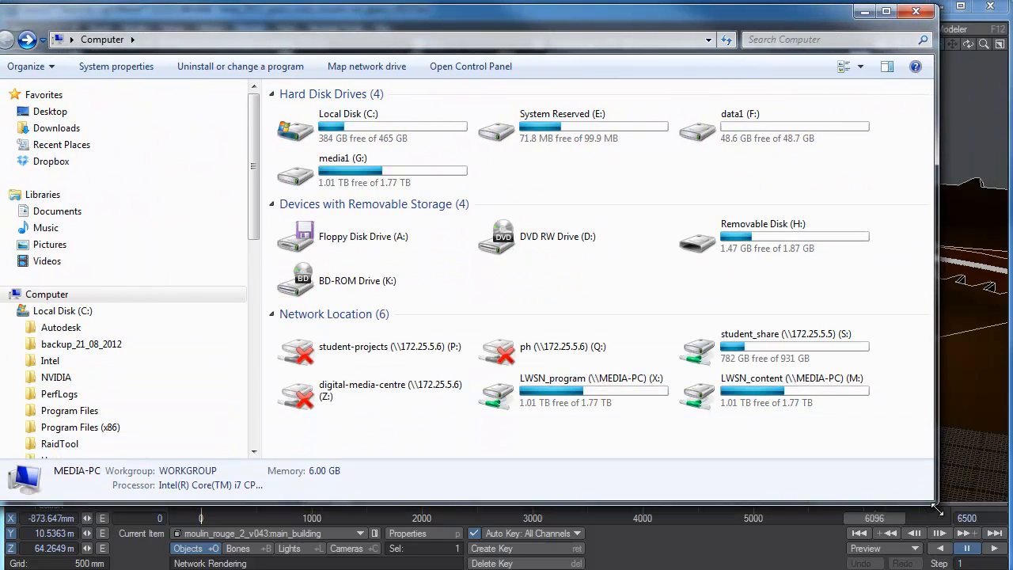
# Browse LWSN_content > hma_2012 > 3D > renders > hma_1 and view the first moulin_test frame
pyautogui.doubleClick(794, 388)
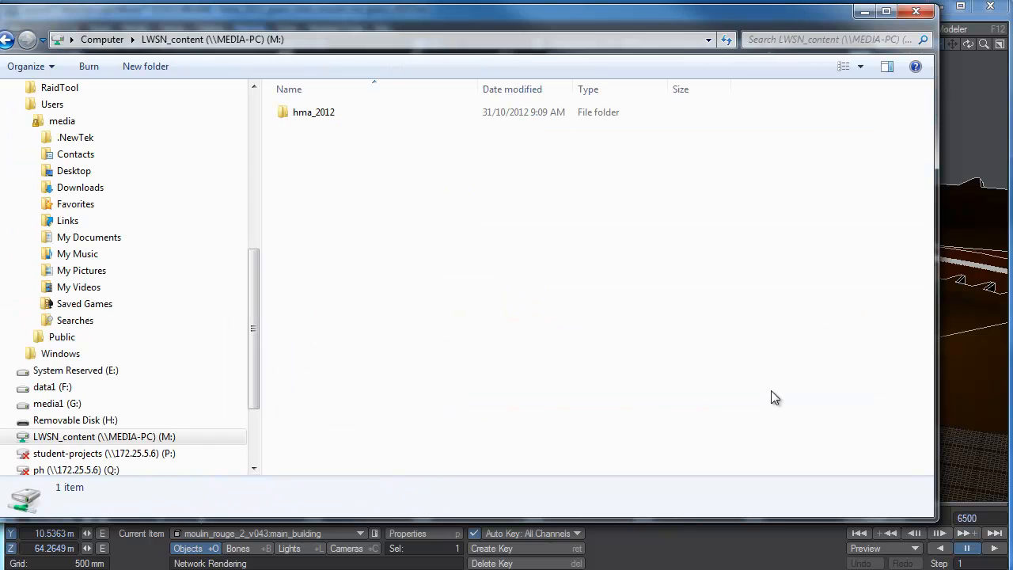
pyautogui.doubleClick(313, 112)
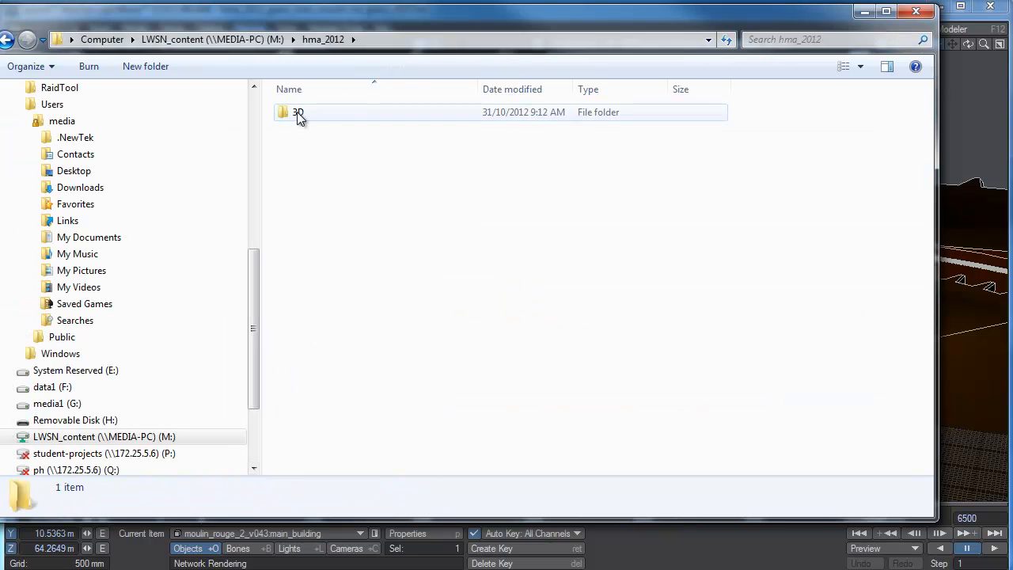
pyautogui.doubleClick(299, 111)
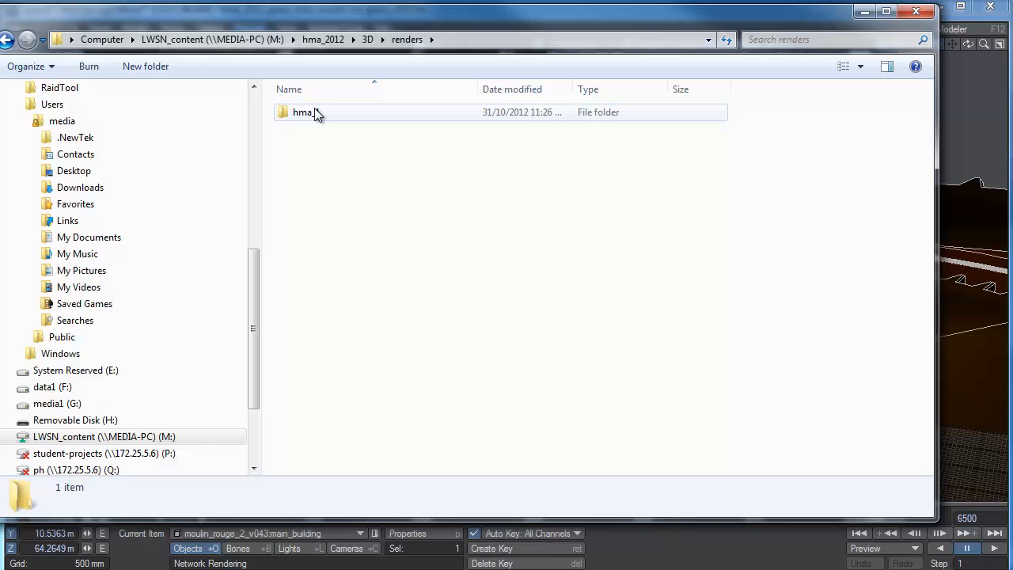
pyautogui.doubleClick(302, 112)
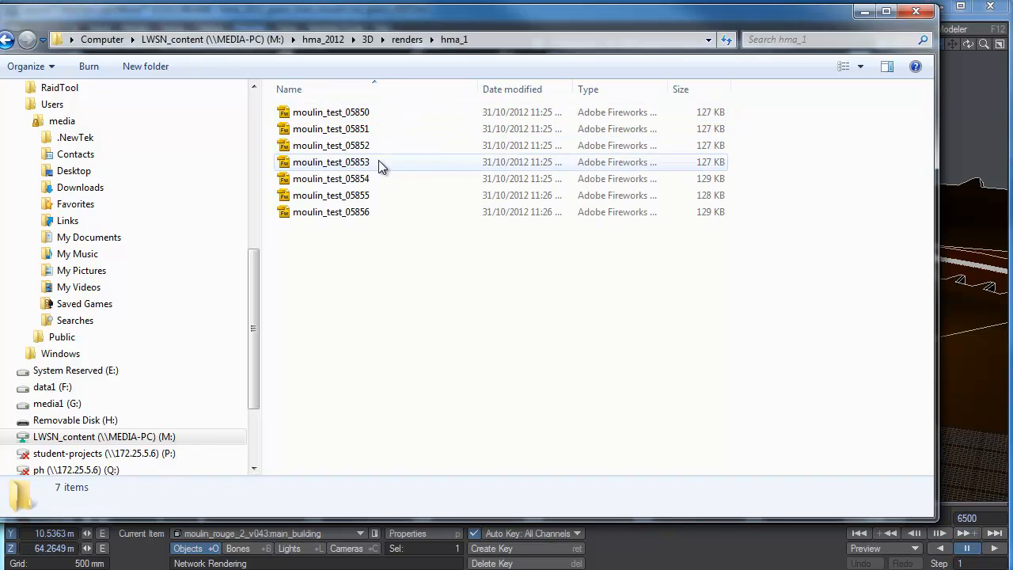
pyautogui.moveTo(332, 57)
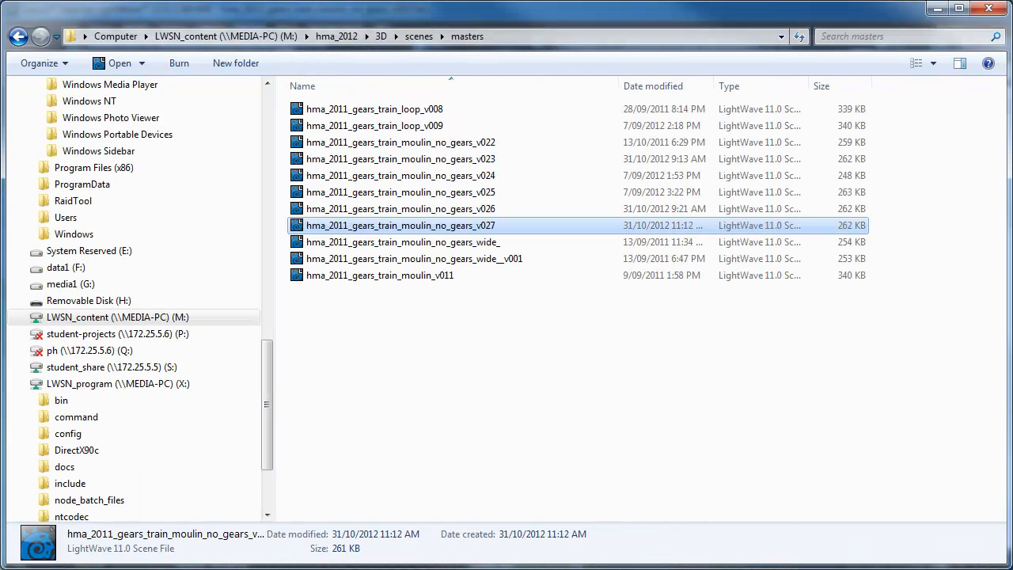
pyautogui.doubleClick(400, 224)
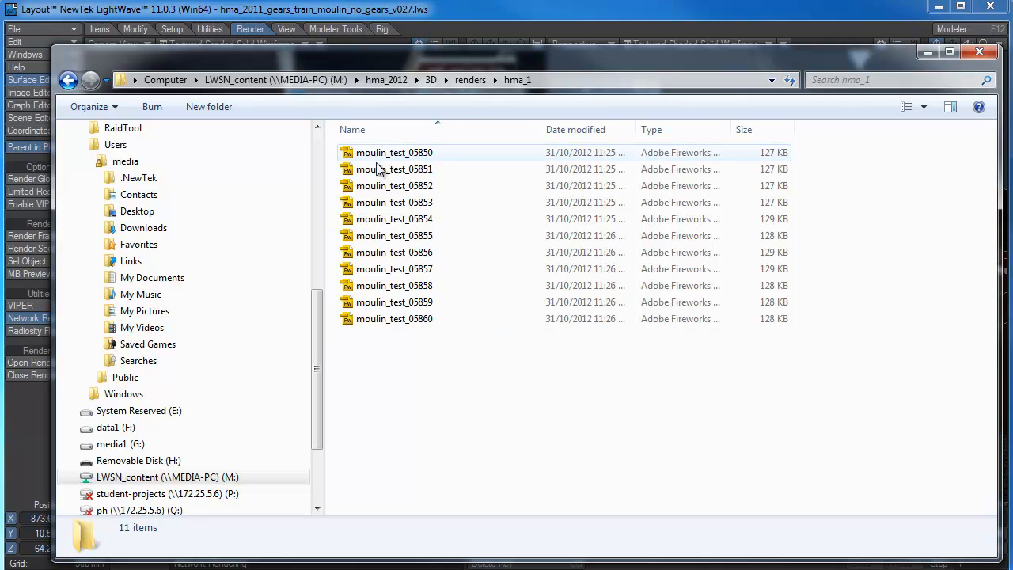
pyautogui.rightClick(394, 152)
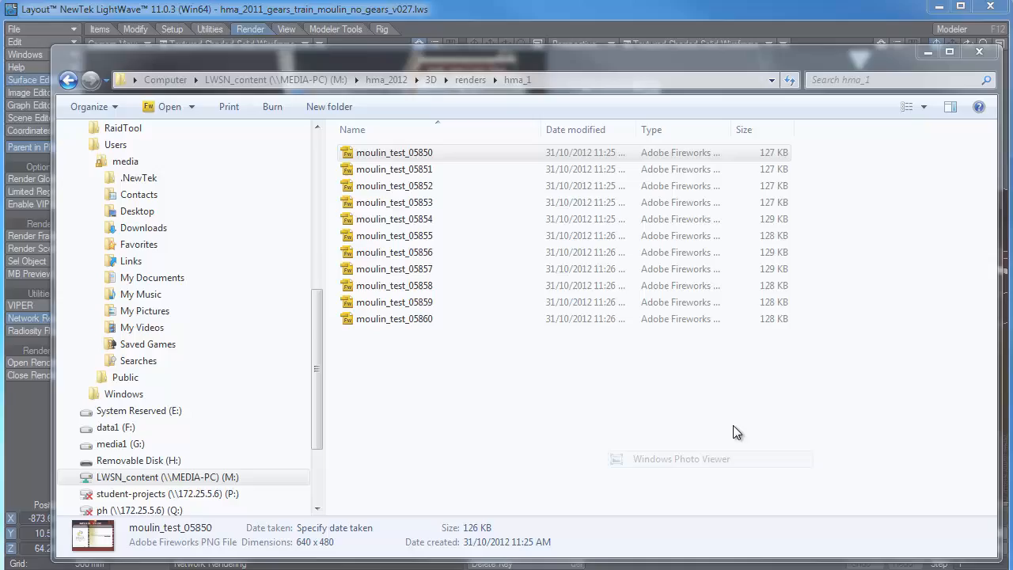
pyautogui.doubleClick(394, 152)
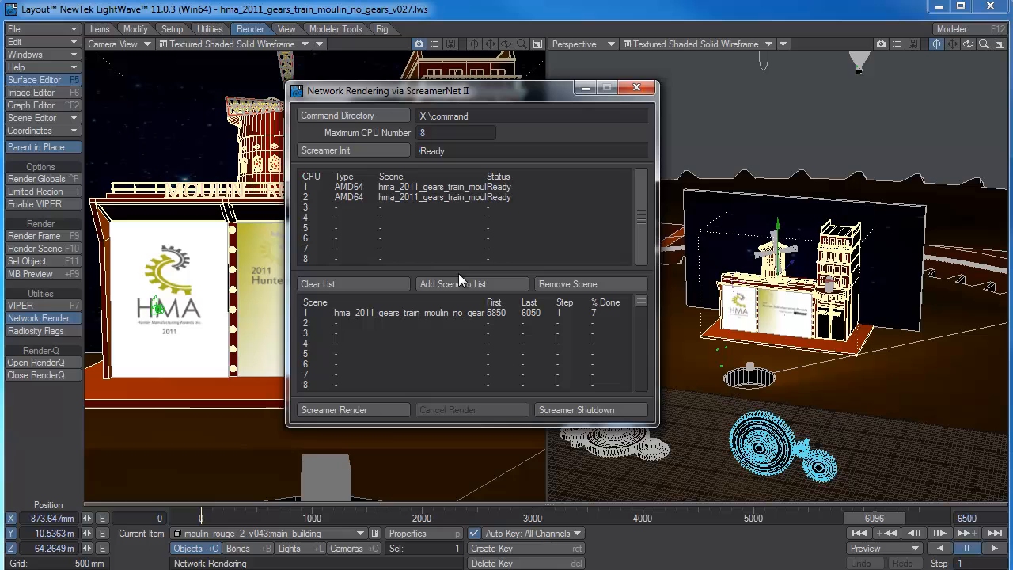
pyautogui.moveTo(455, 380)
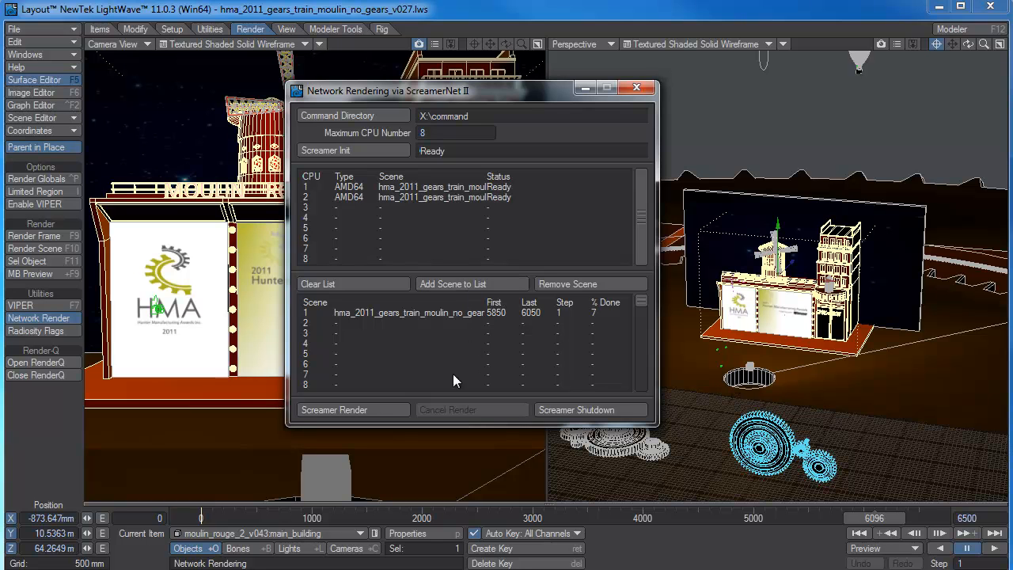
pyautogui.moveTo(467, 370)
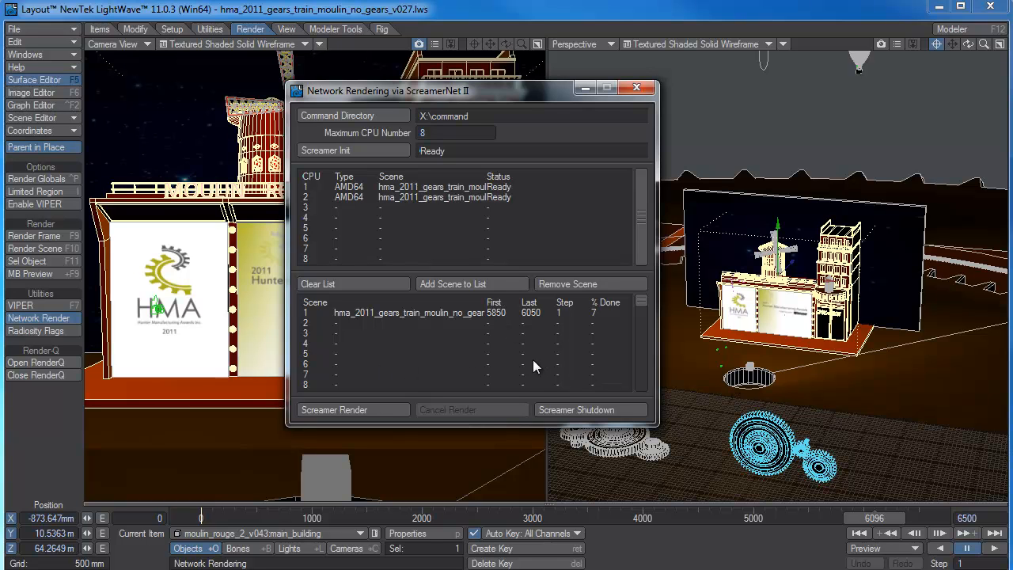
pyautogui.moveTo(415, 400)
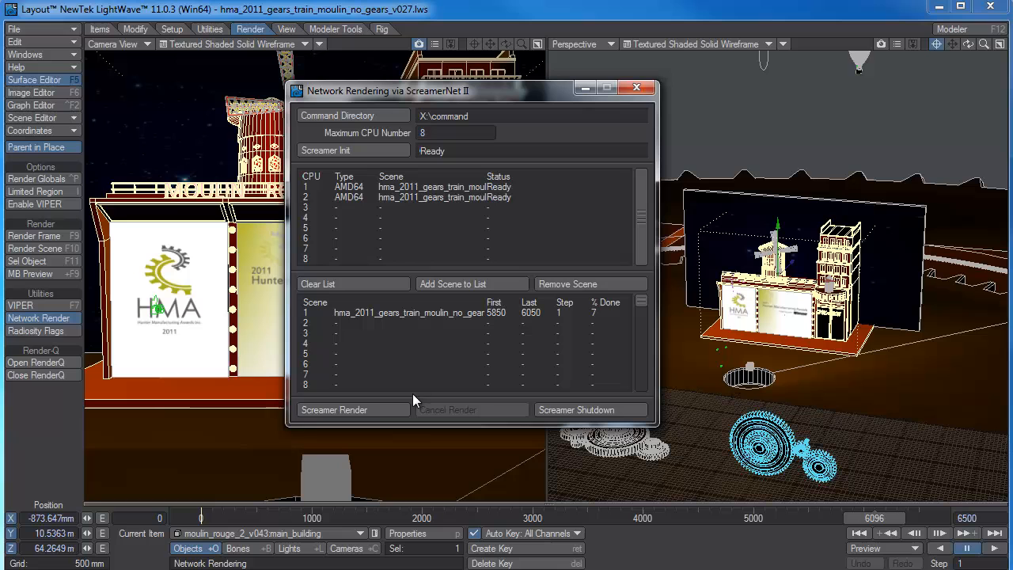
pyautogui.moveTo(483, 377)
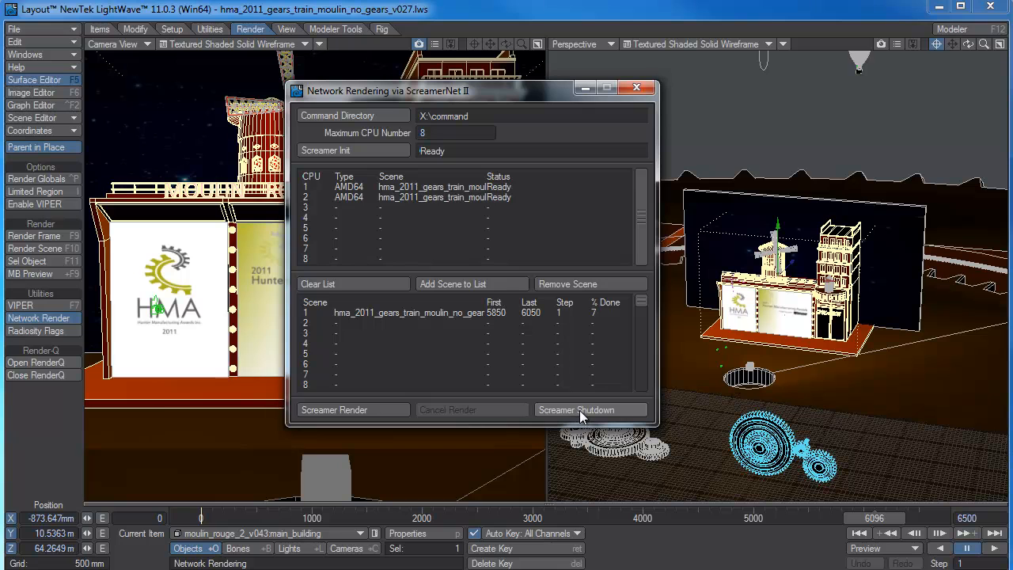
# Run Screamer Shutdown and confirm Yes to stop the render nodes
pyautogui.click(577, 409)
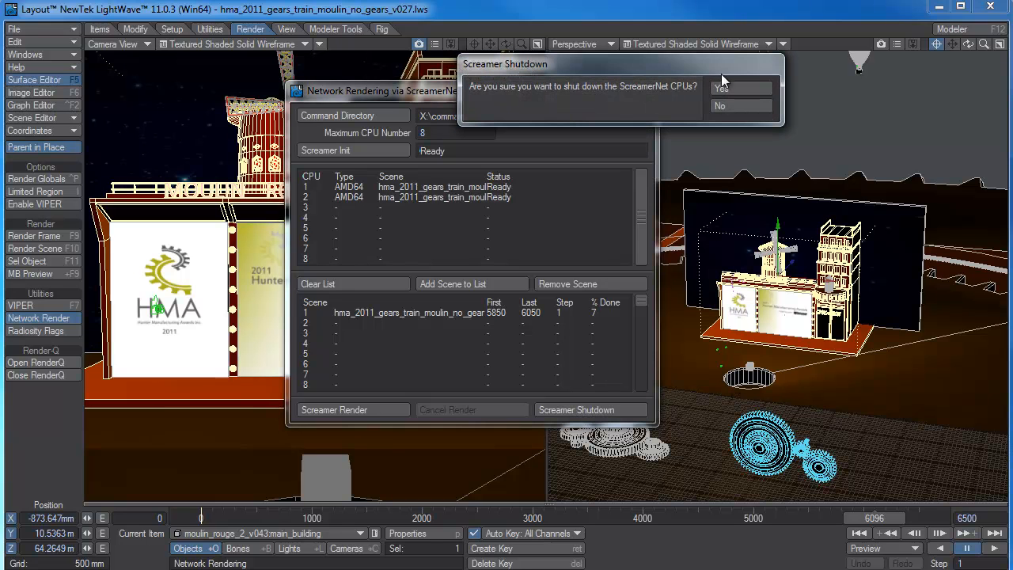
pyautogui.click(720, 88)
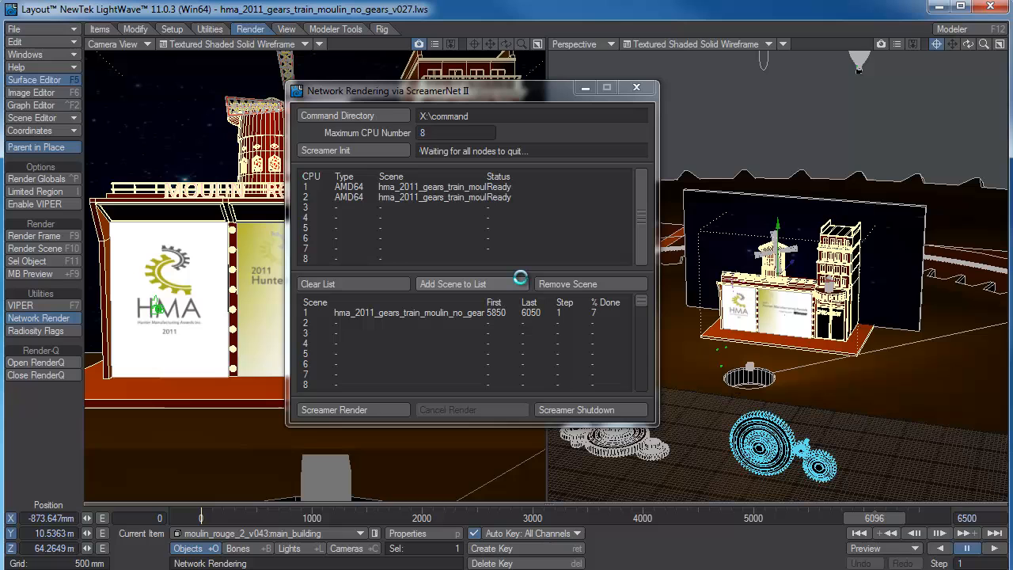